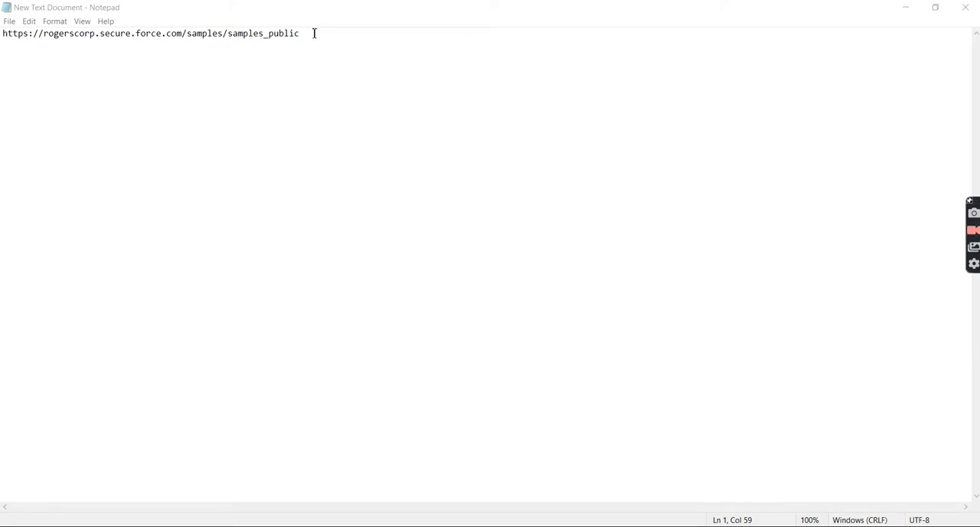
- Select the whole samples page address in Notepad and switch to the browser
key("ctrl+a")
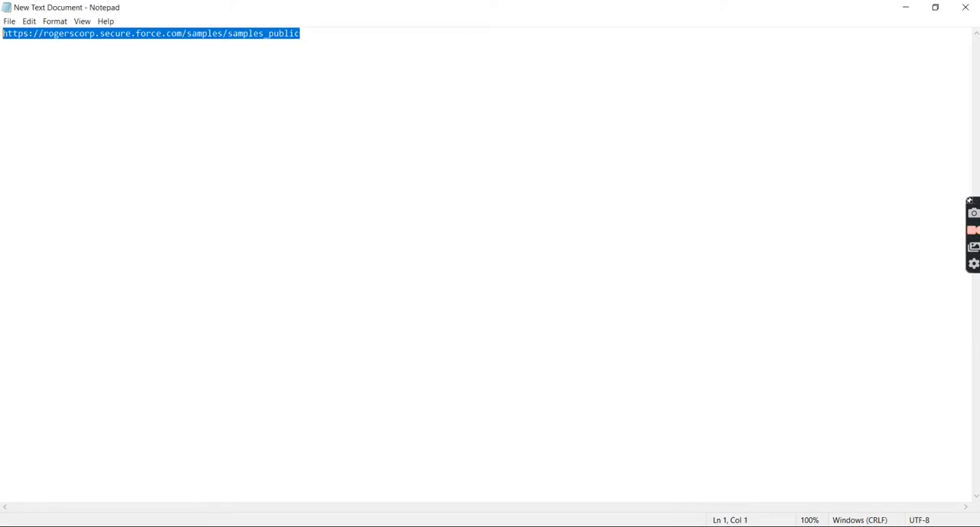
left_click(131, 107)
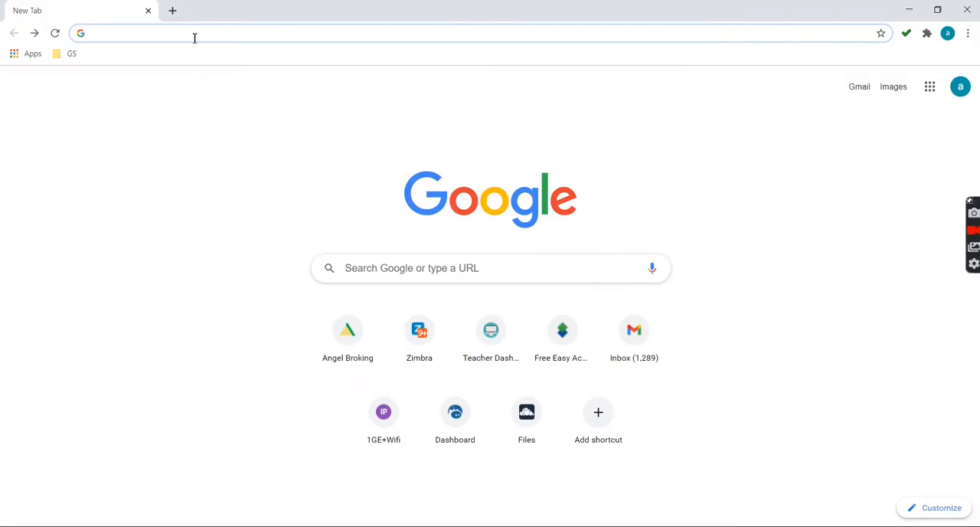
- Load rogerscorp.secure.force.com/samples/samples_public and view the email entry section
type("rogerscorp.secure.force.com/samples/samples_public")
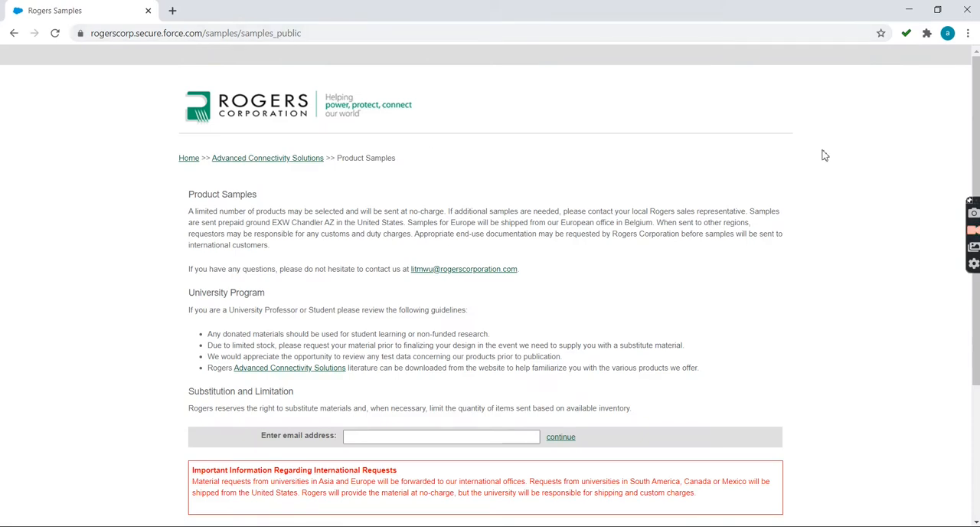
scroll("down", 3)
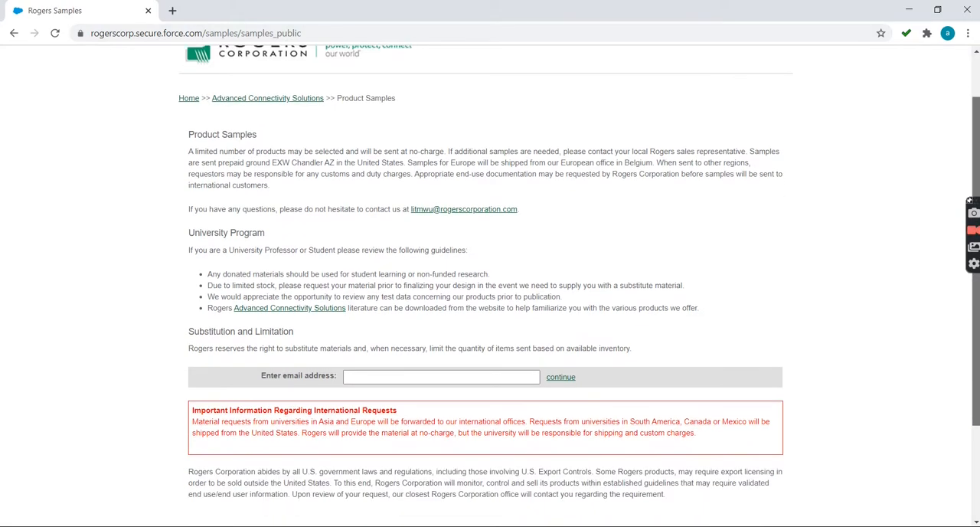
scroll("up", 3)
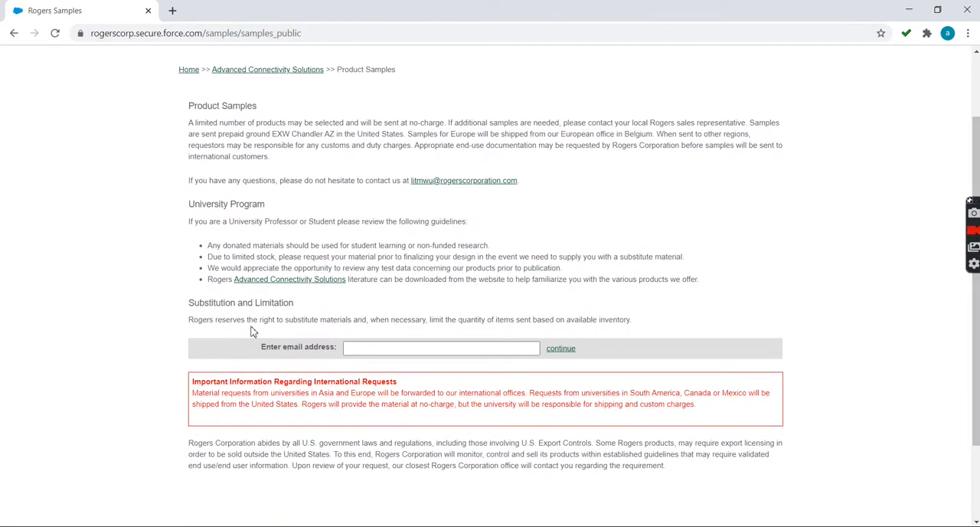
mouse_move(335, 331)
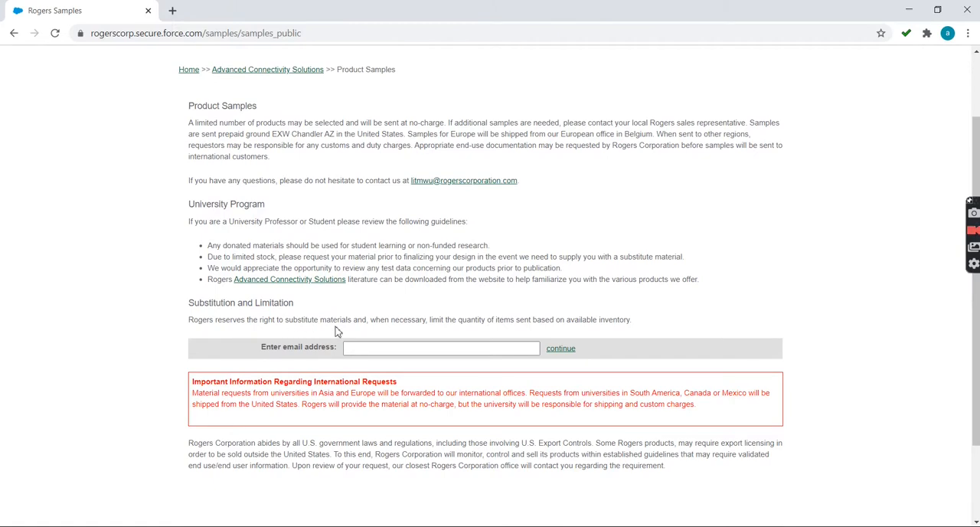
mouse_move(441, 331)
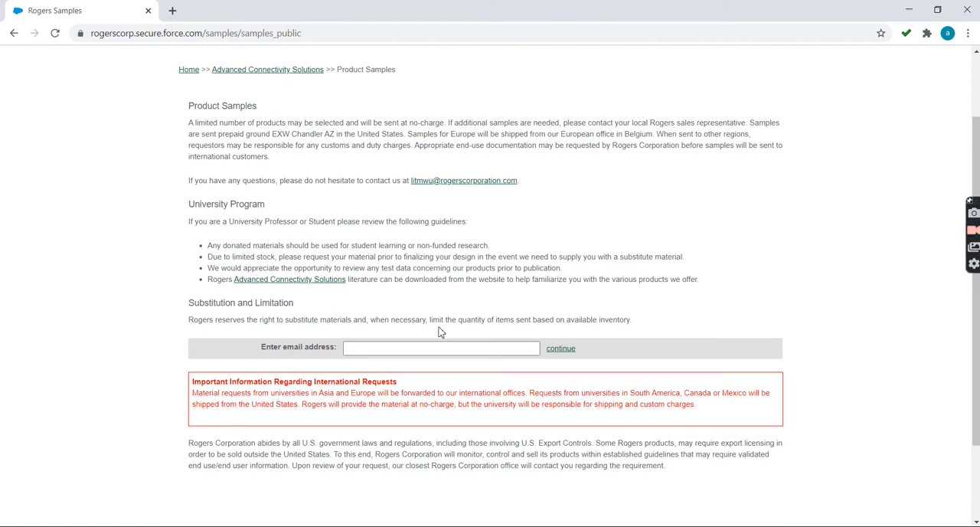
mouse_move(551, 331)
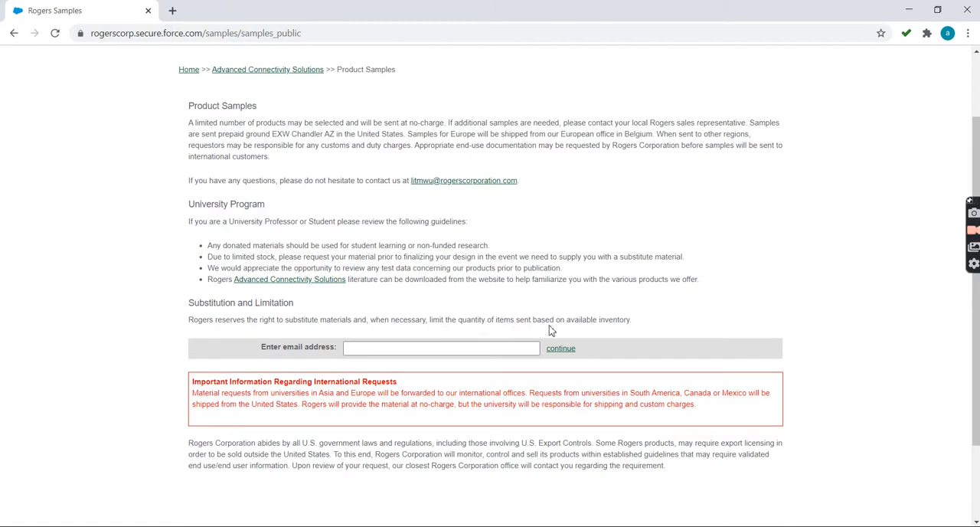
mouse_move(619, 334)
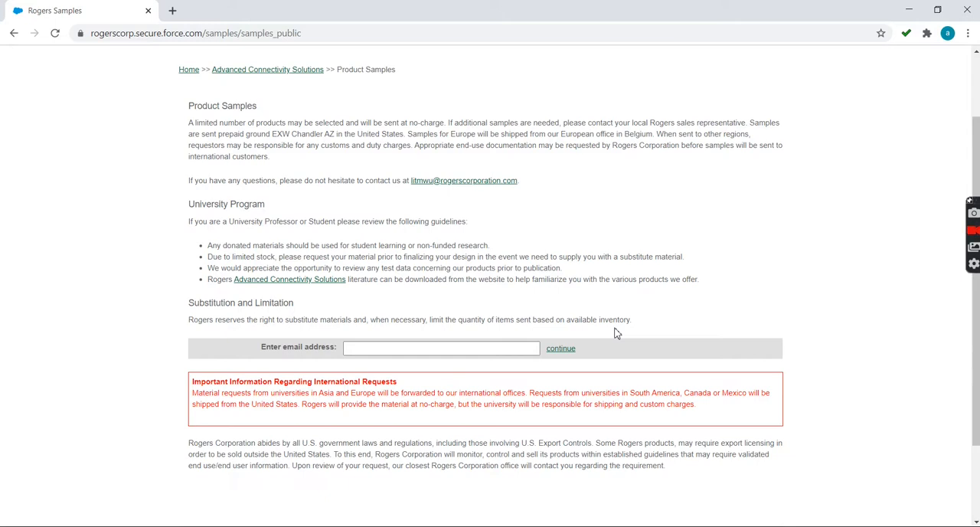
left_click(441, 347)
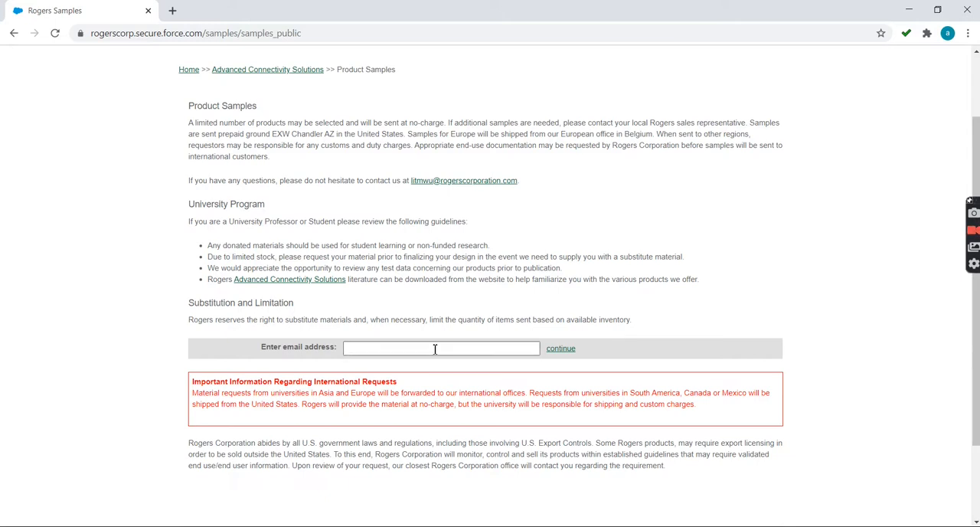
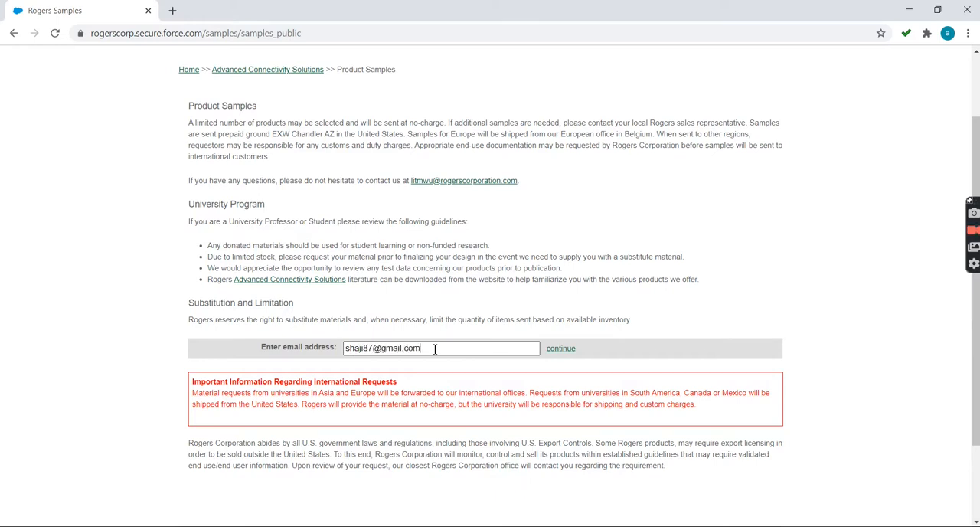
left_click(560, 347)
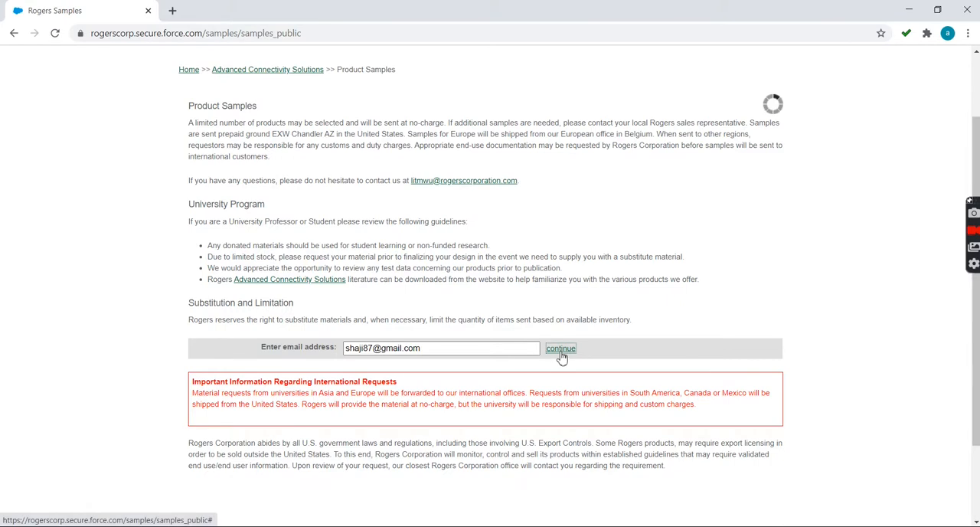
left_click(560, 348)
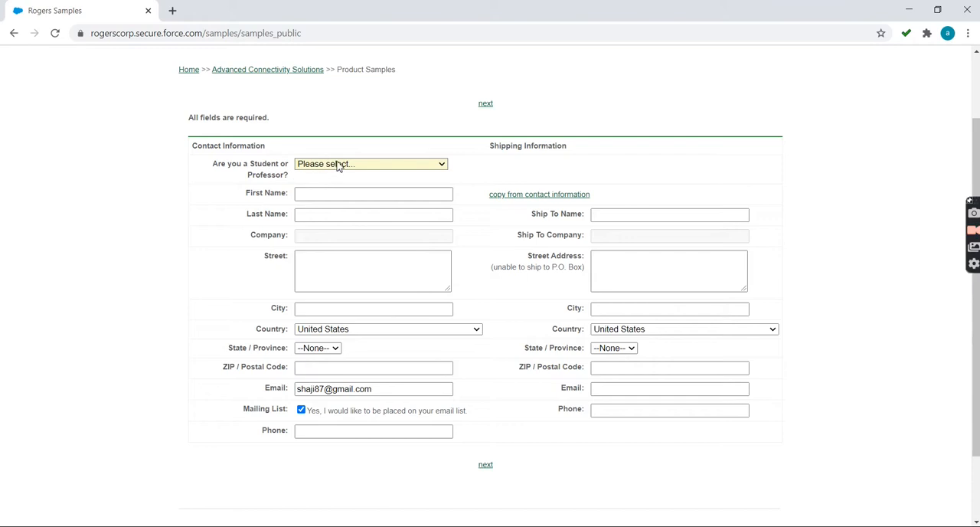
left_click(371, 162)
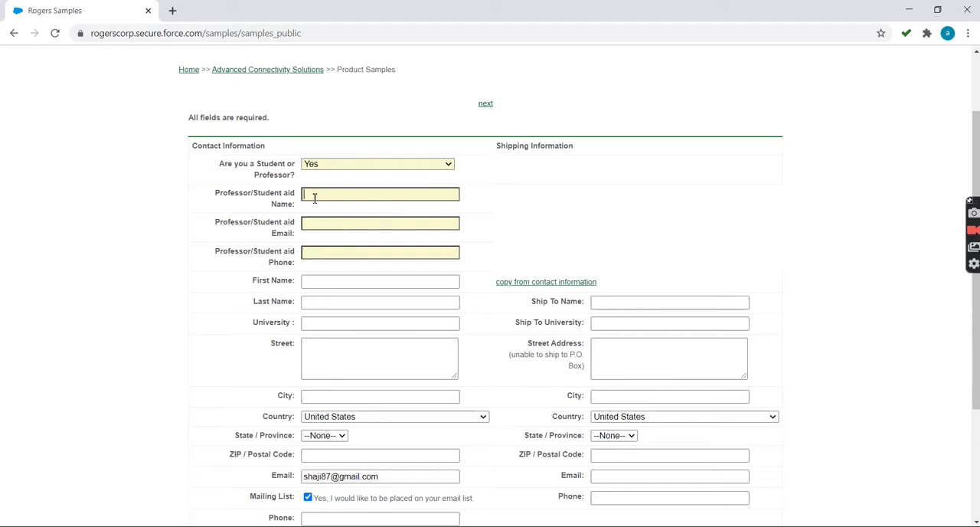
type("Suraj")
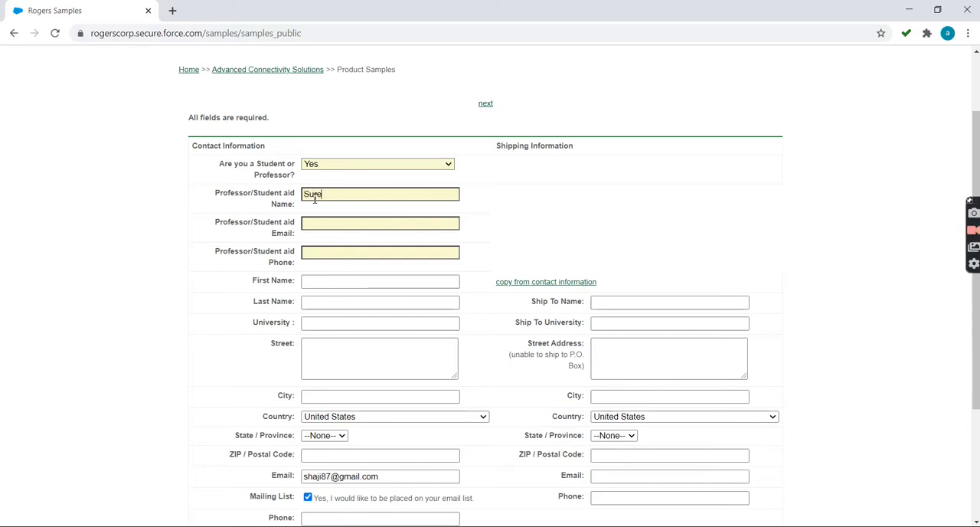
type("sh")
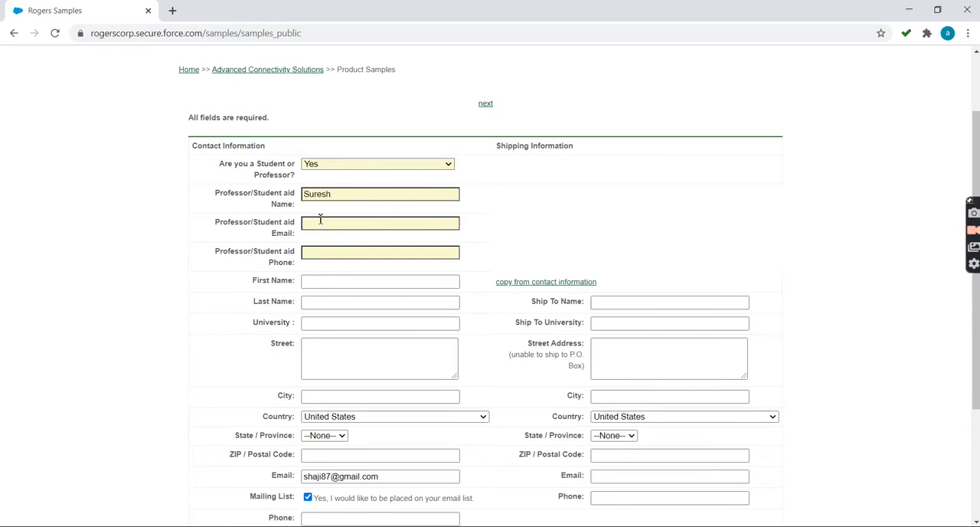
left_click(380, 223)
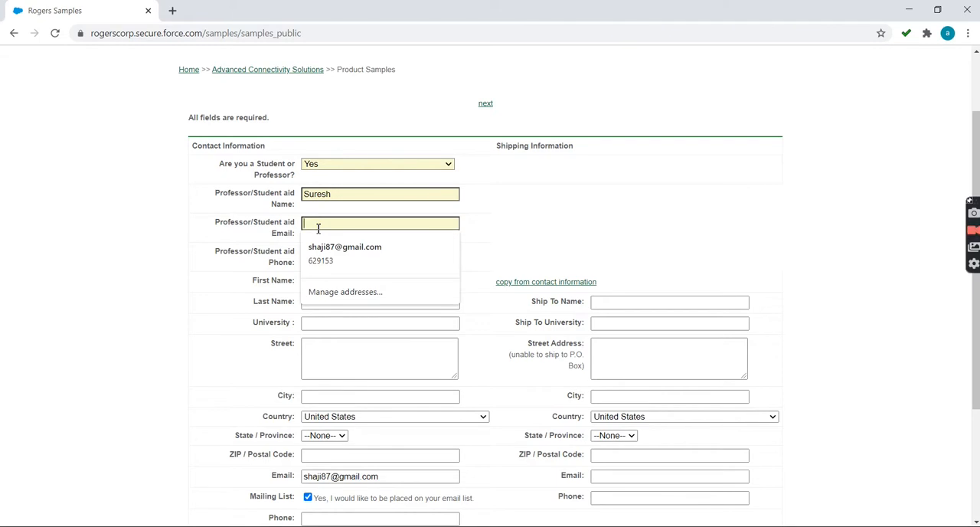
left_click(344, 246)
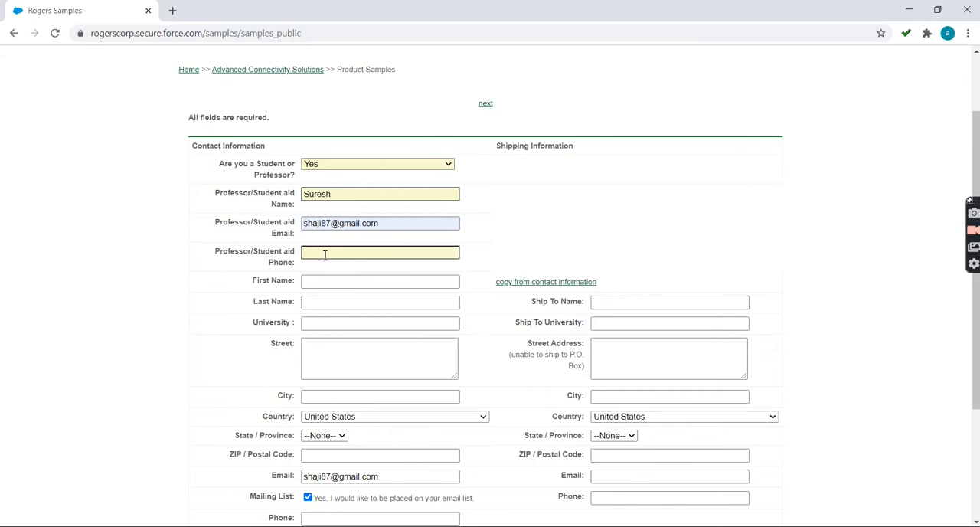
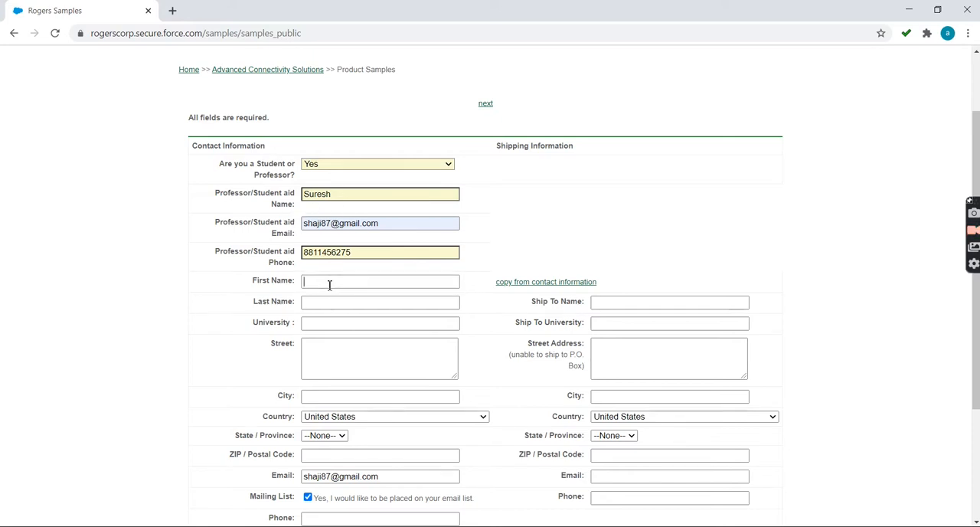
type("Suri")
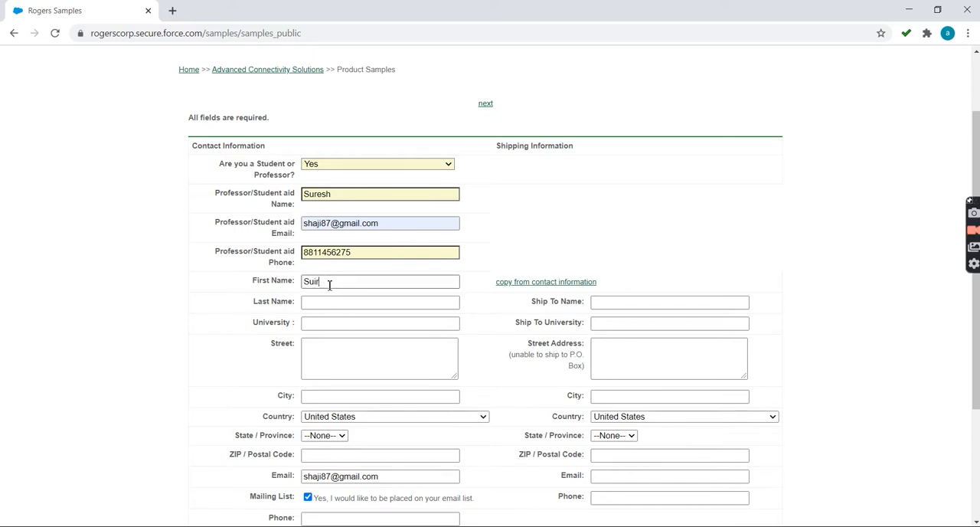
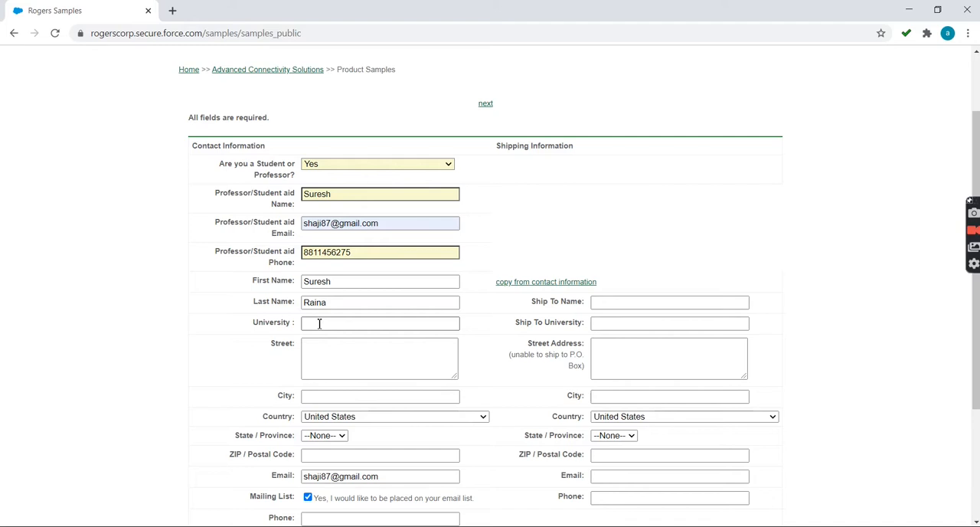
type("sripaul")
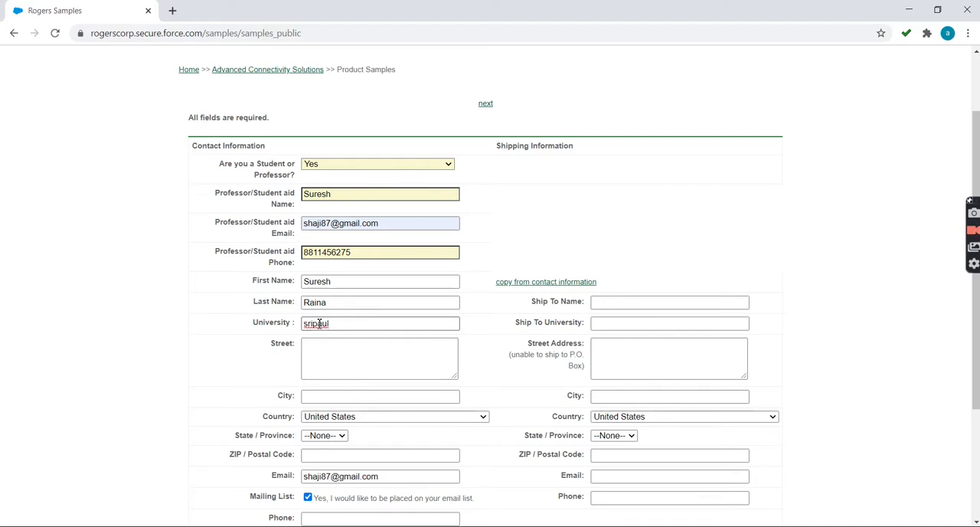
type("Universi")
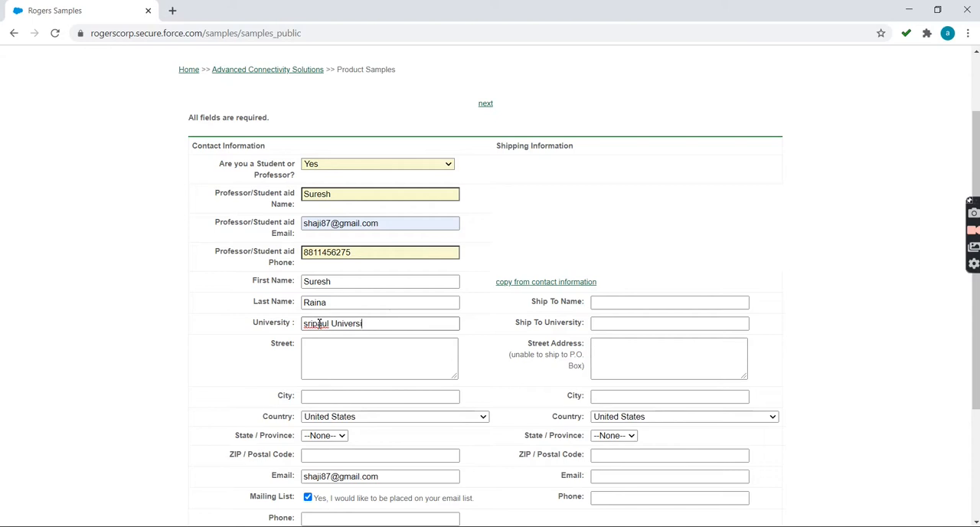
left_click(379, 355)
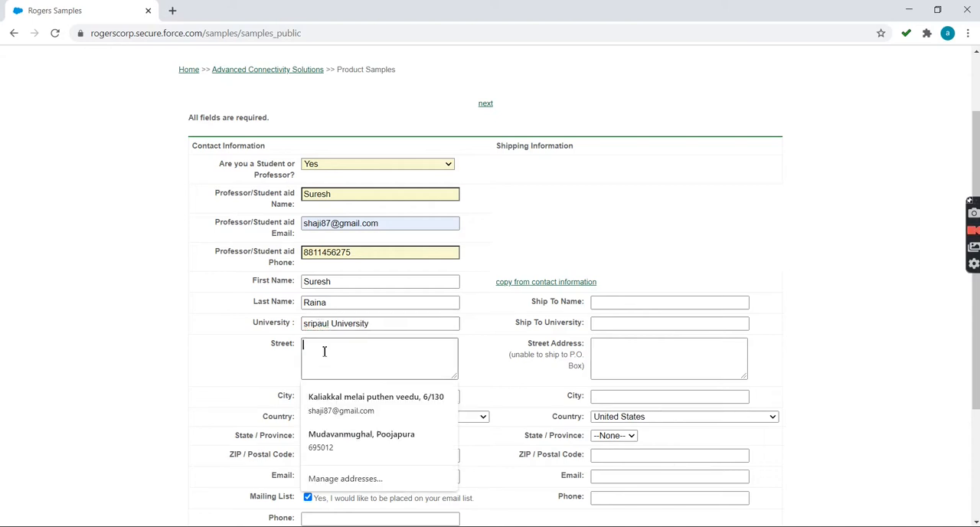
type("sripaul s")
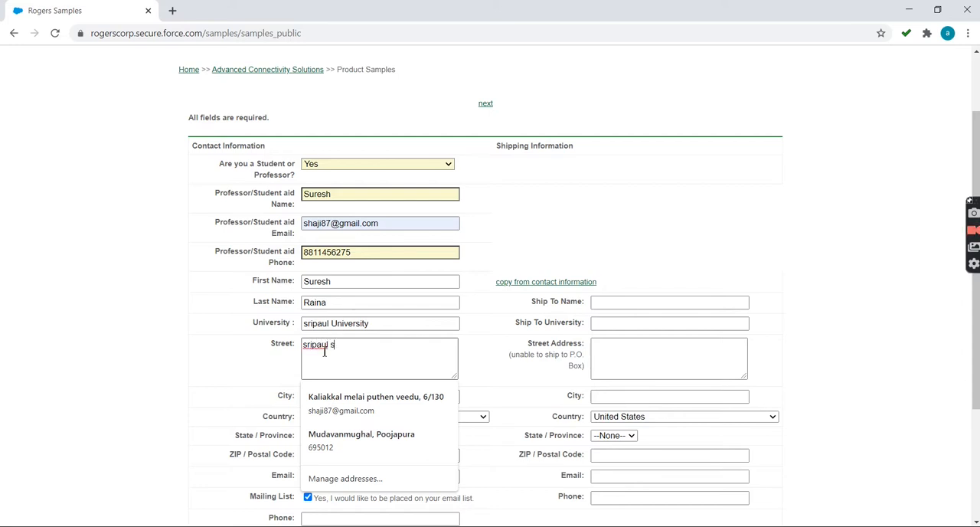
type("treeg")
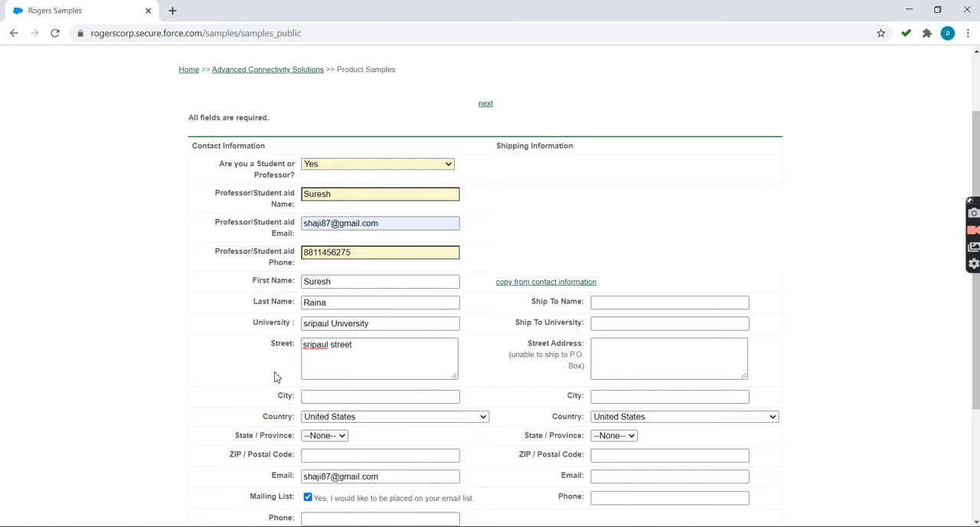
left_click(379, 395)
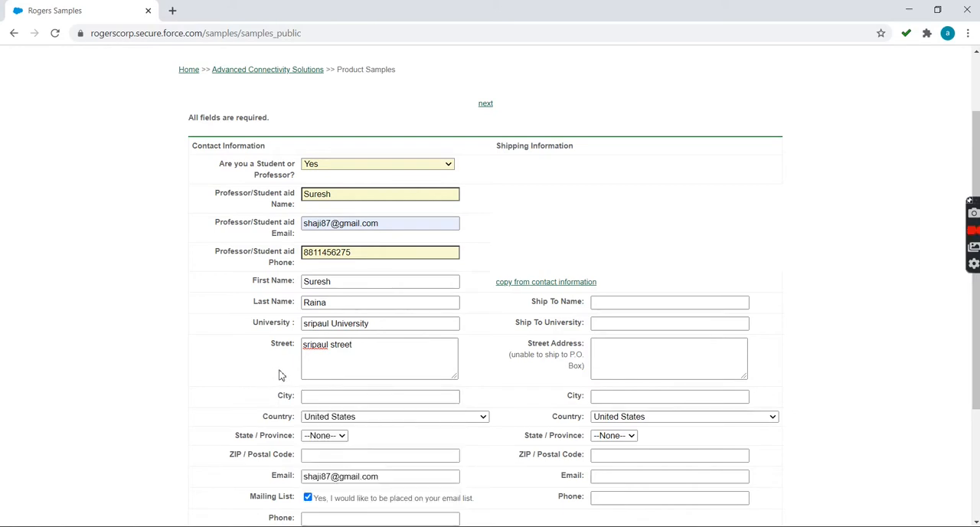
left_click(380, 395)
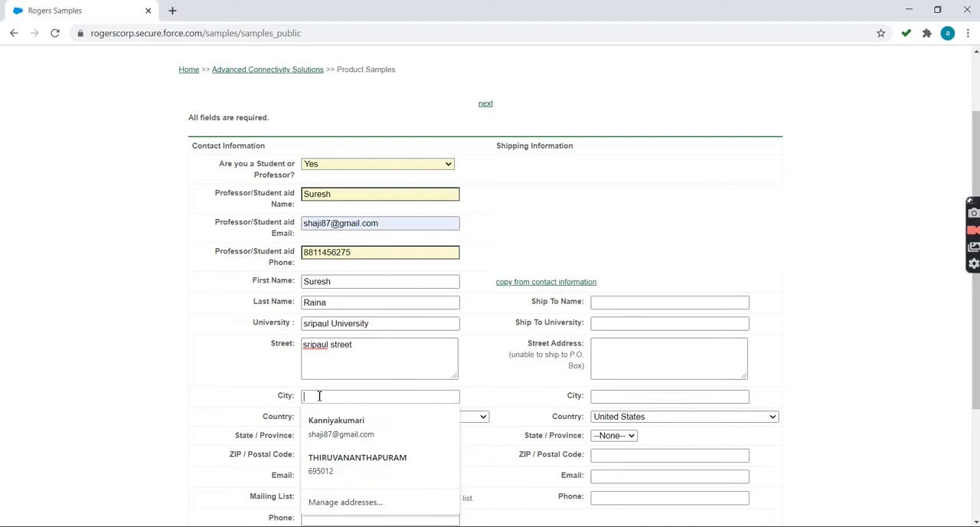
left_click(337, 419)
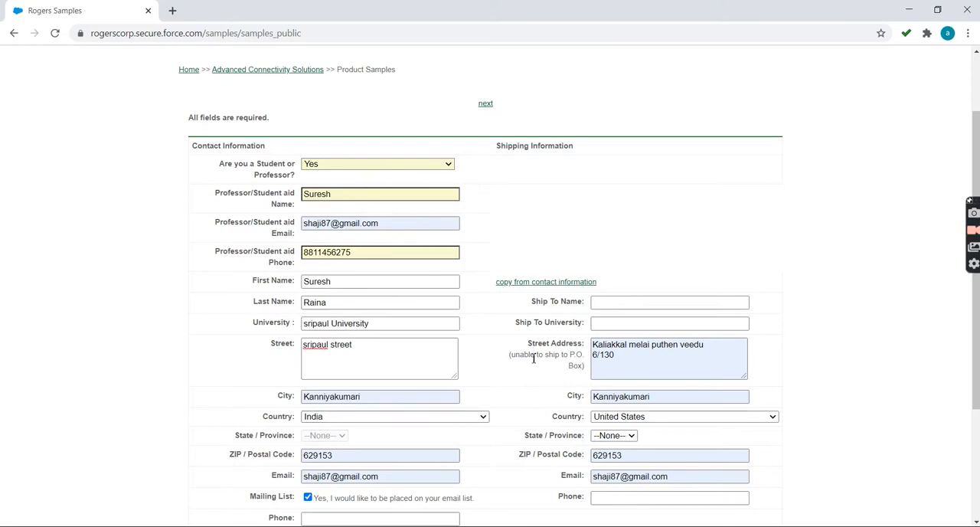
mouse_move(406, 447)
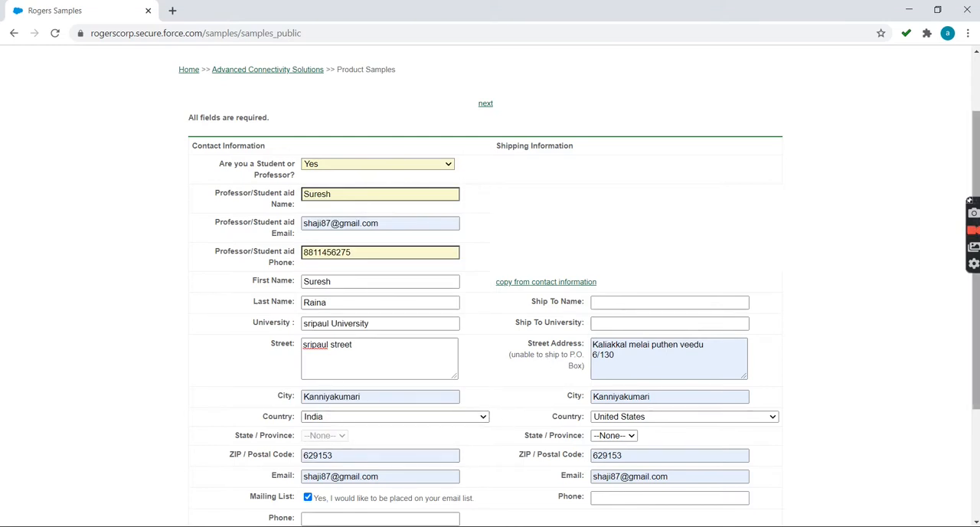
scroll("down", 3)
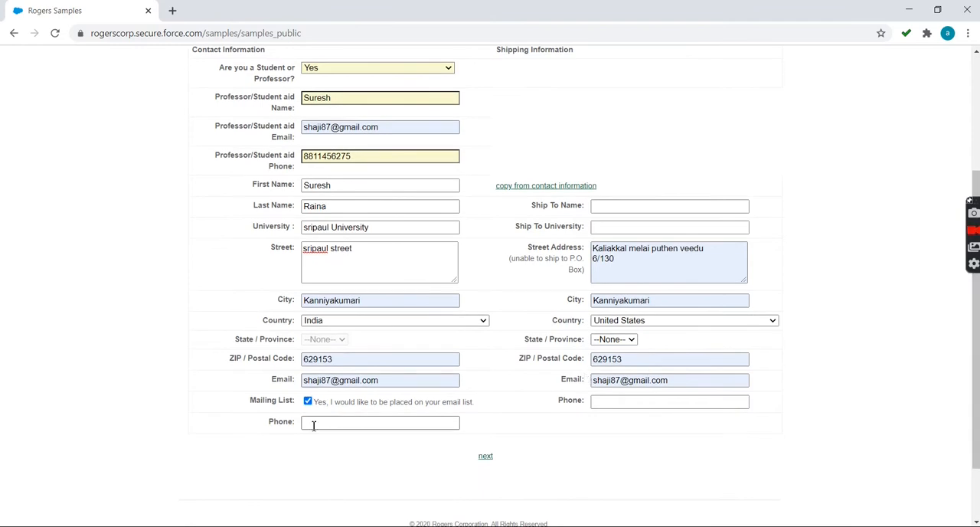
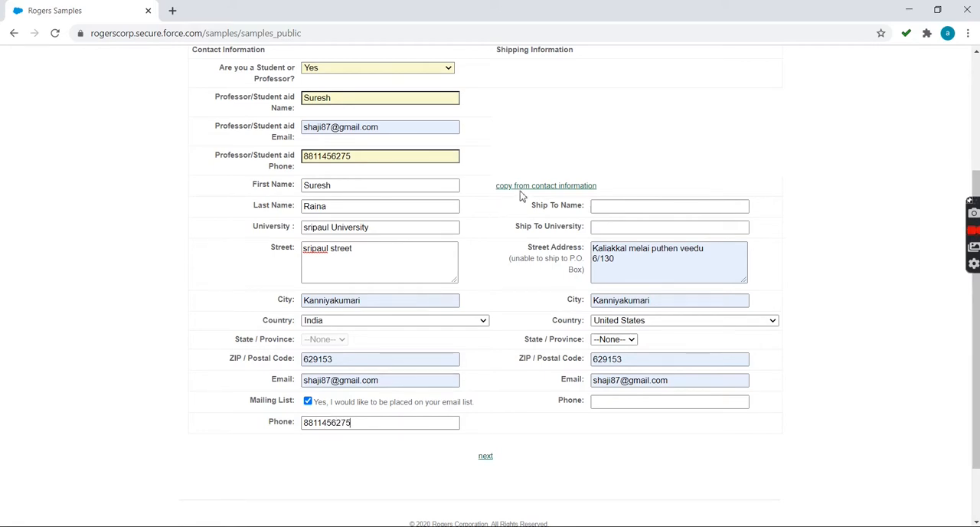
left_click(545, 185)
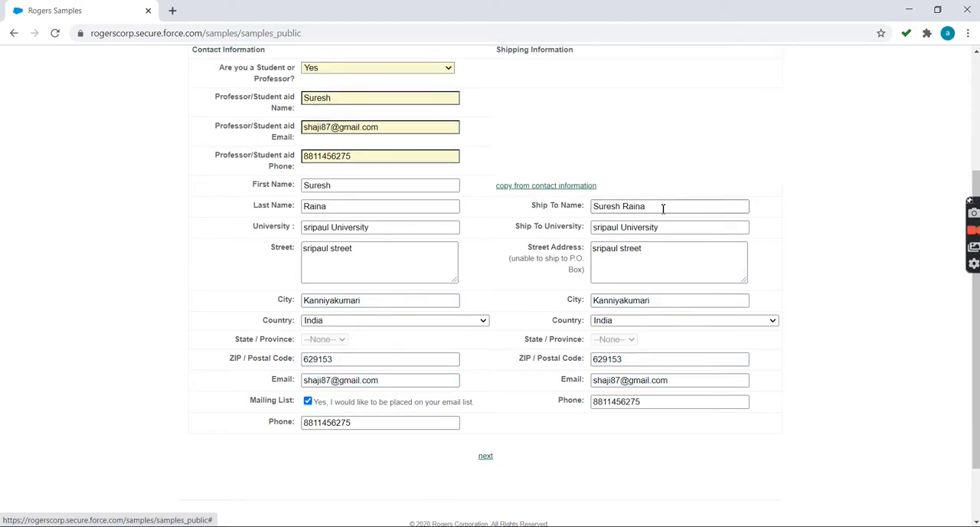
mouse_move(656, 452)
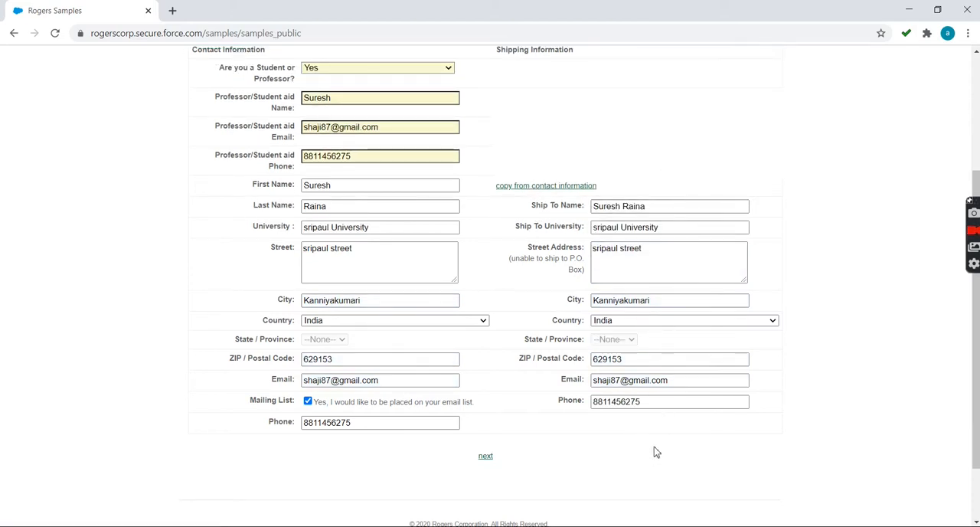
mouse_move(486, 456)
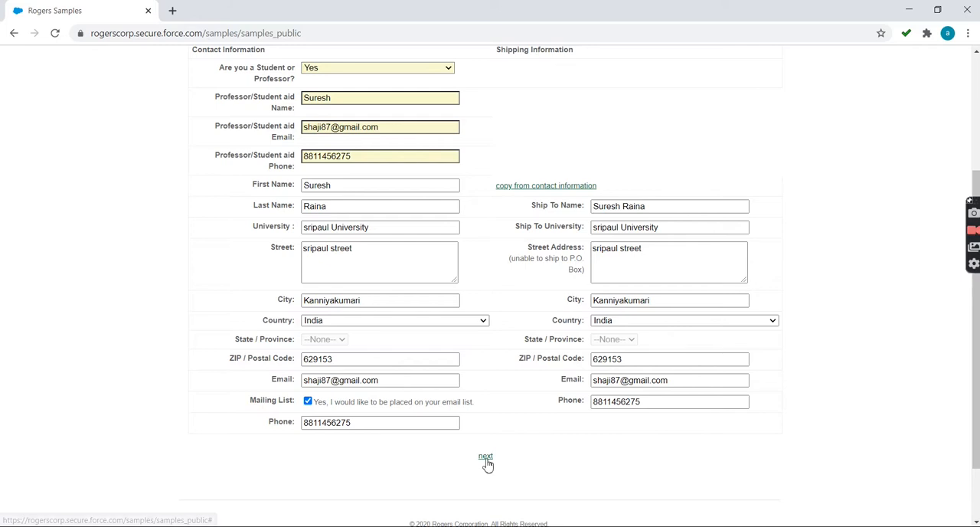
left_click(486, 456)
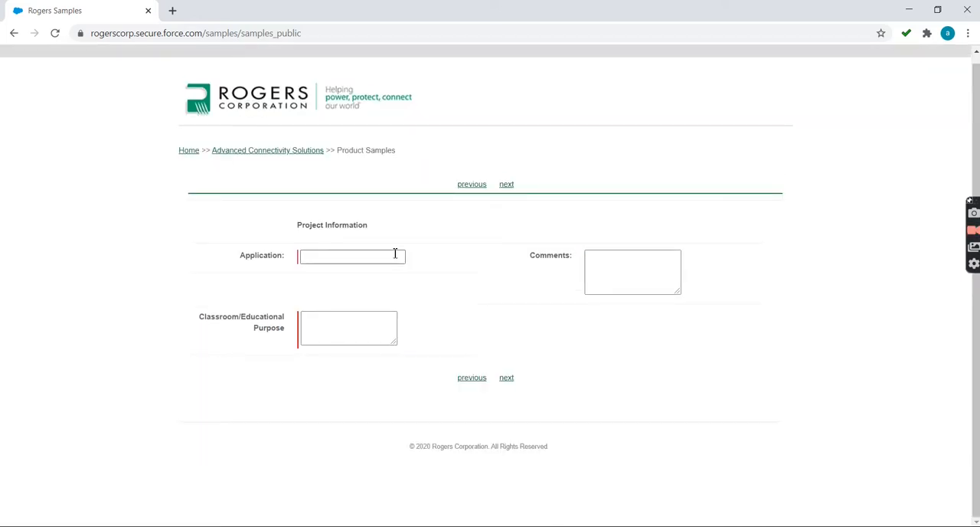
mouse_move(355, 238)
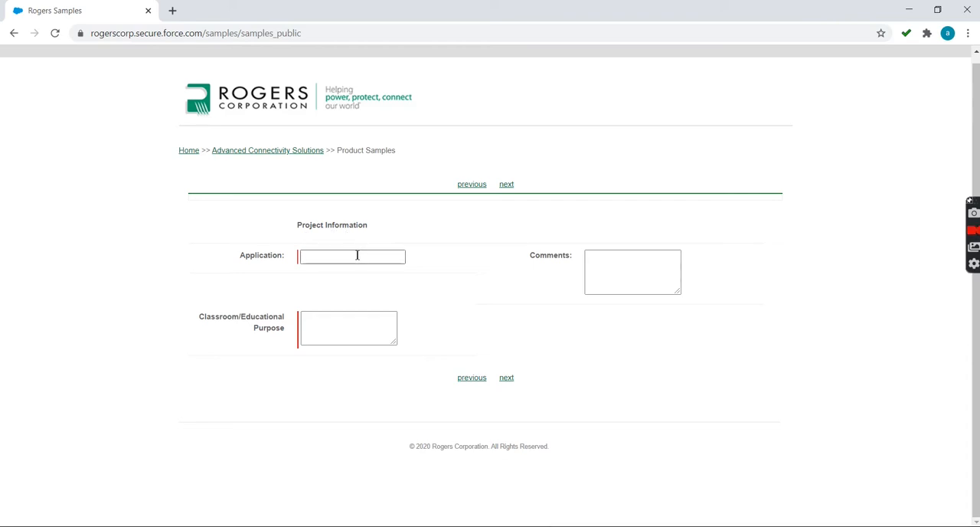
- Enter application Antenna design and educational purpose Educational
type("Antenna")
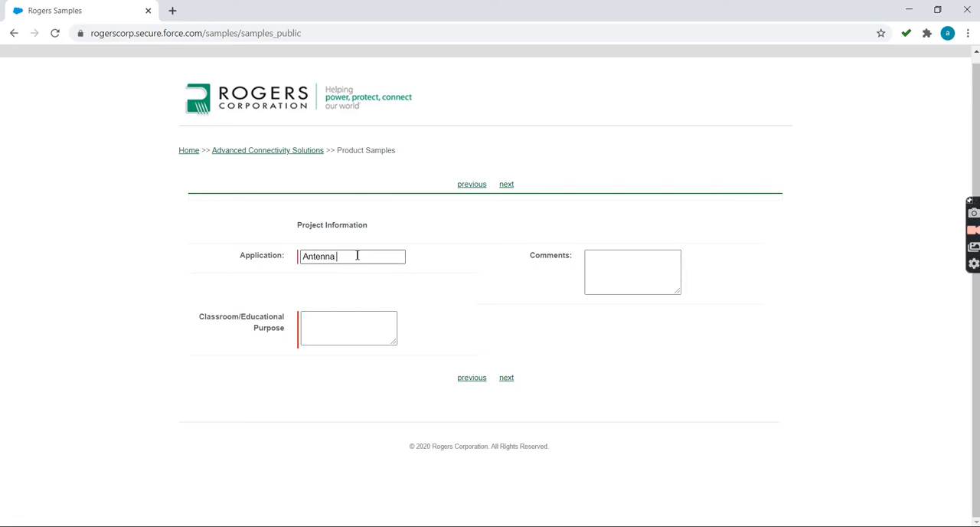
type("design")
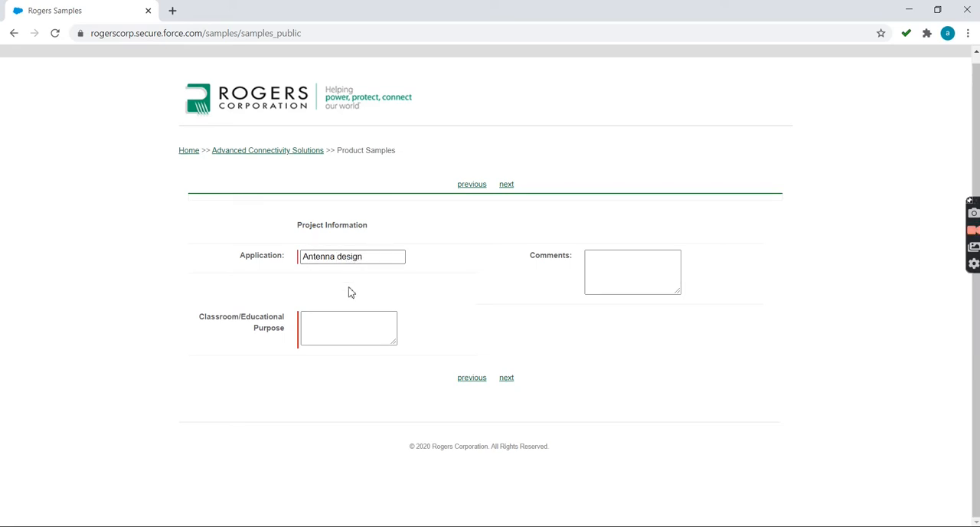
left_click(347, 327)
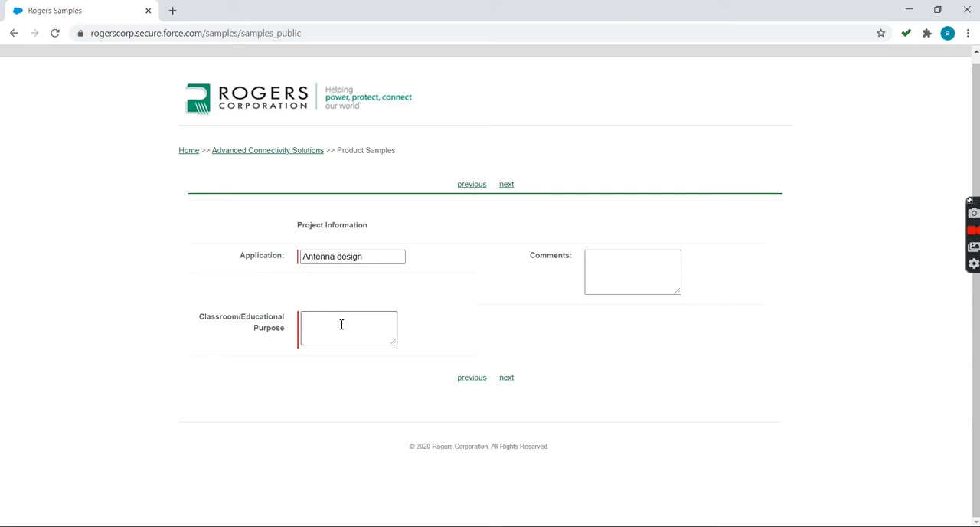
type("Educat")
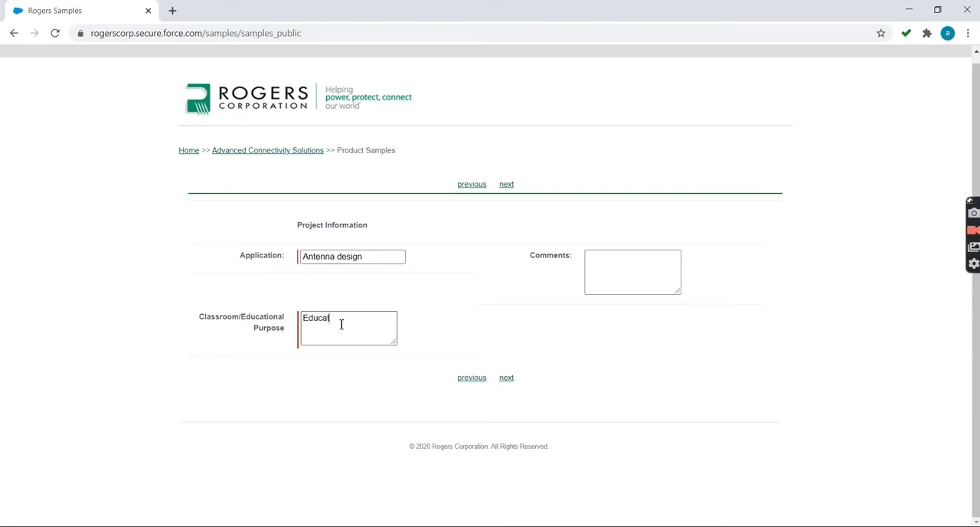
type("ional")
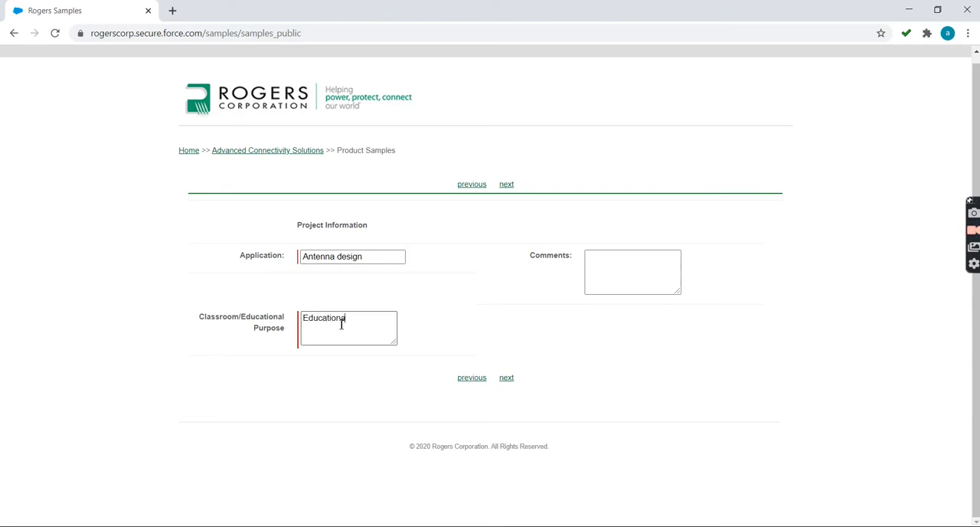
- Add the comment For research and advance to product selection
left_click(631, 273)
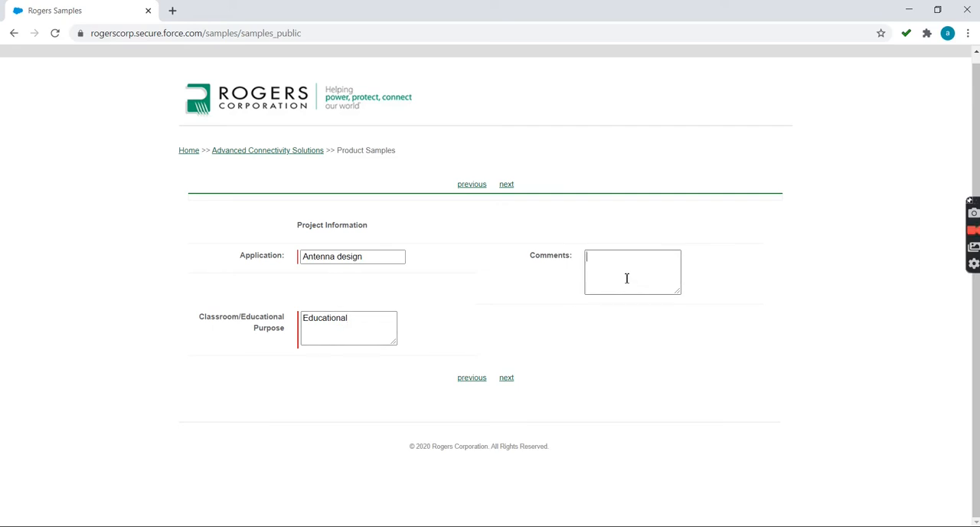
type("For res")
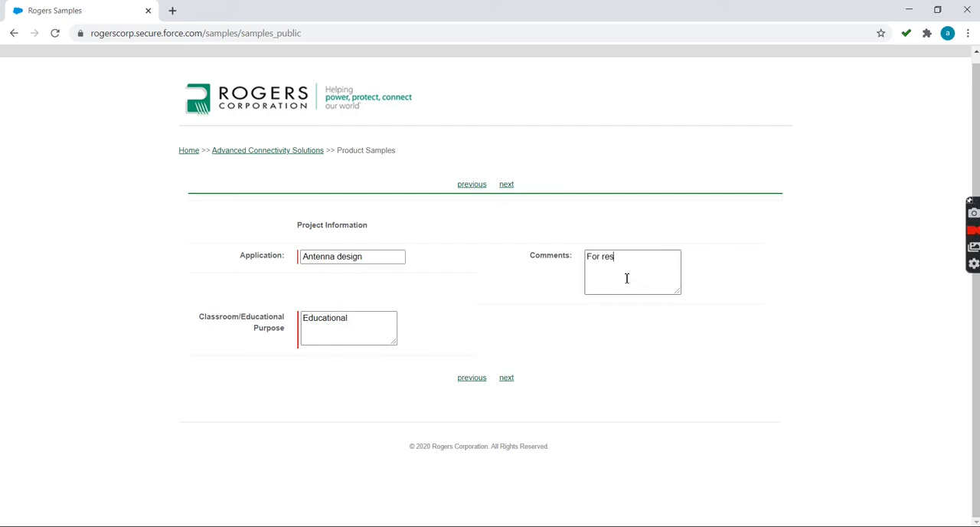
type("earch")
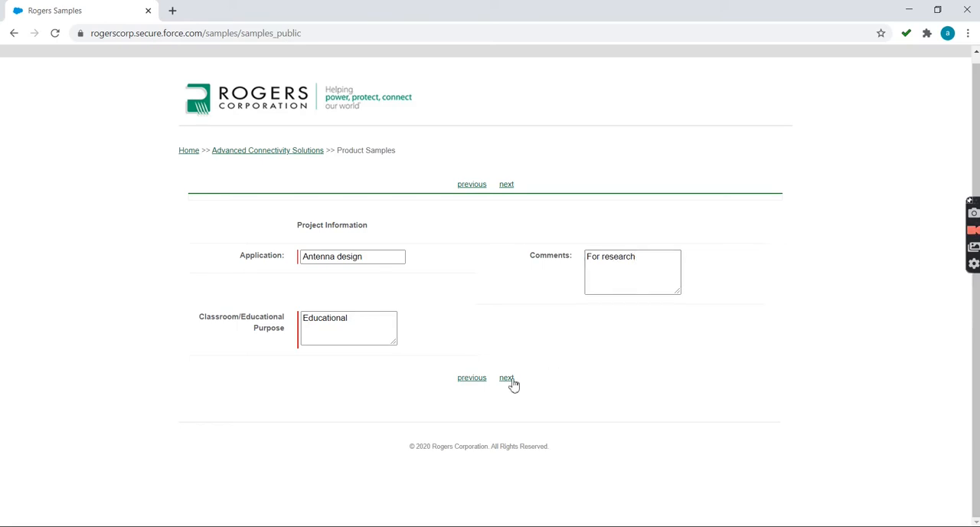
left_click(506, 377)
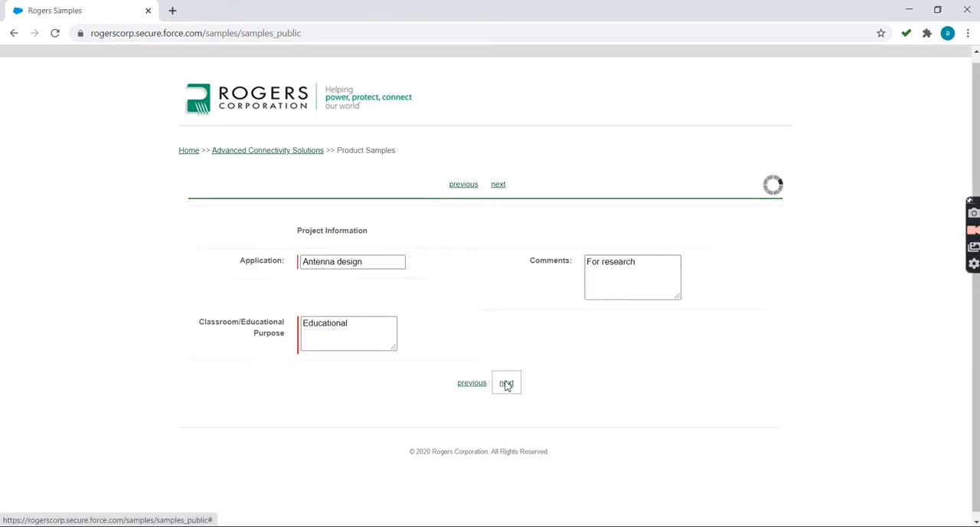
- Choose RT/duroid 5880 R3 as the standard product grade
left_click(505, 383)
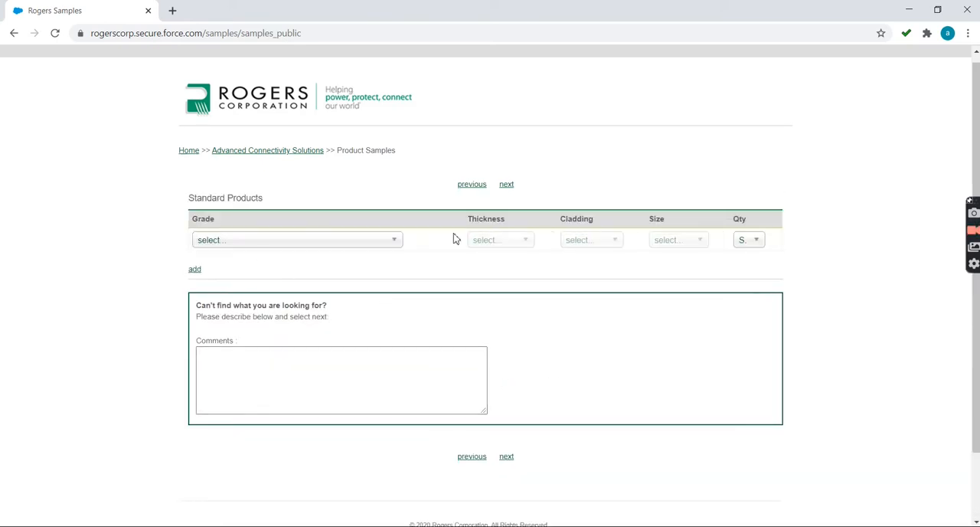
mouse_move(481, 236)
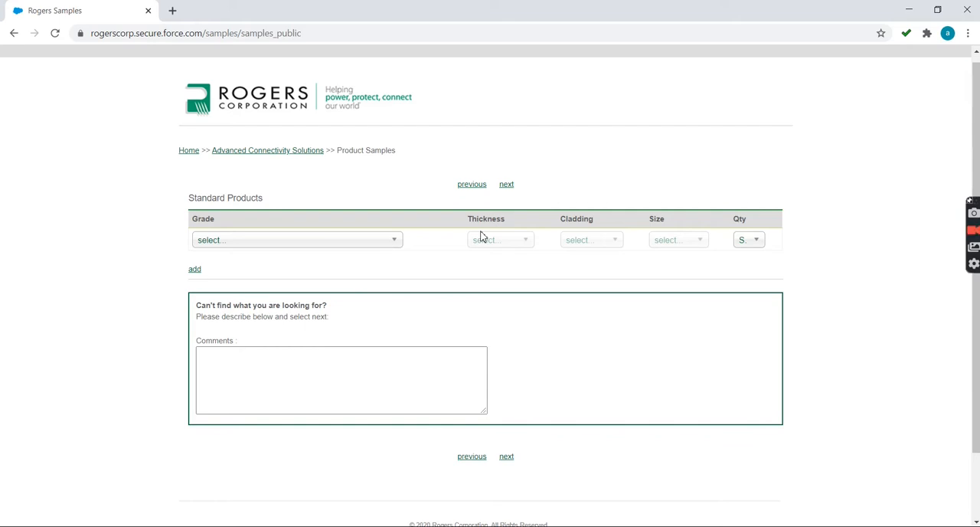
mouse_move(398, 251)
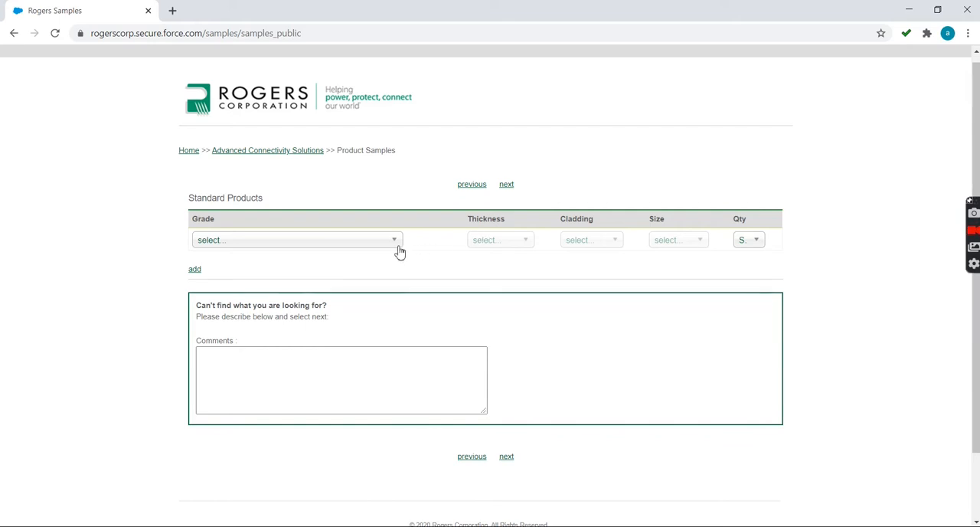
left_click(294, 239)
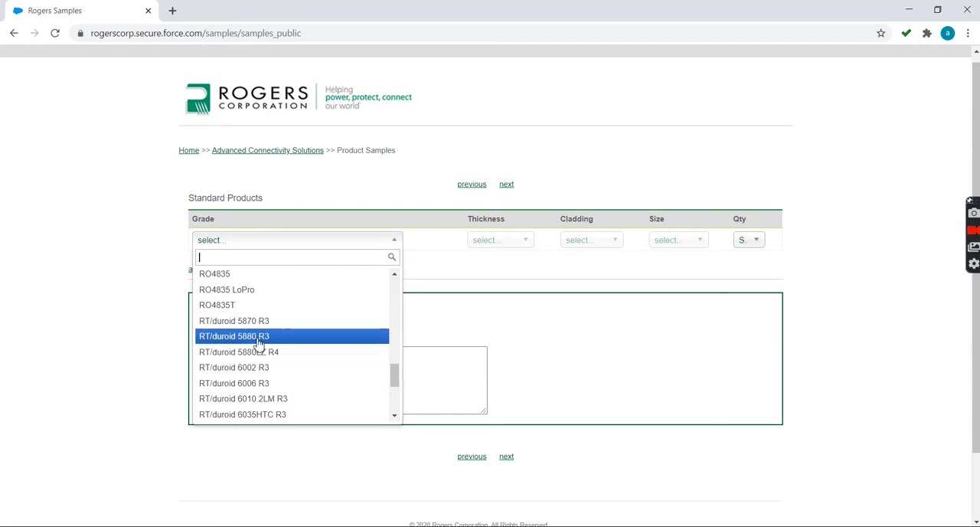
mouse_move(274, 343)
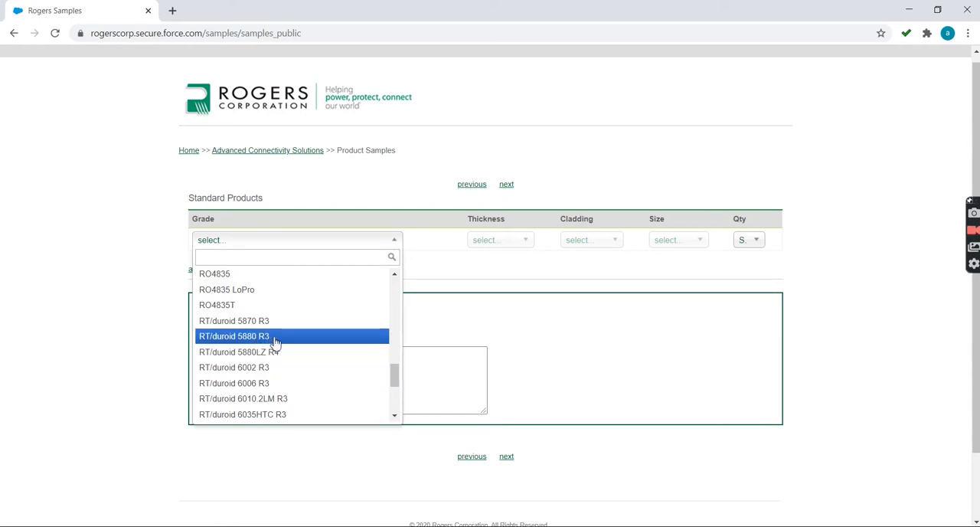
left_click(233, 337)
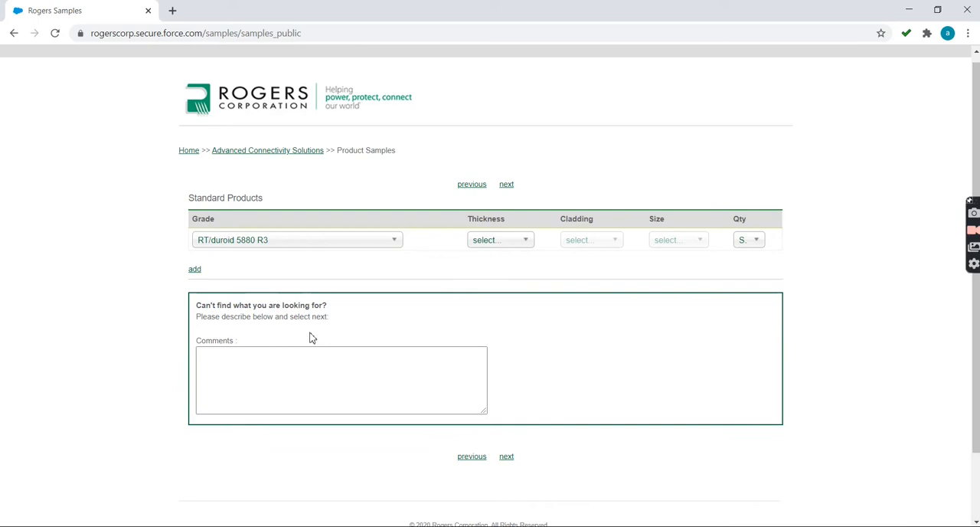
left_click(499, 239)
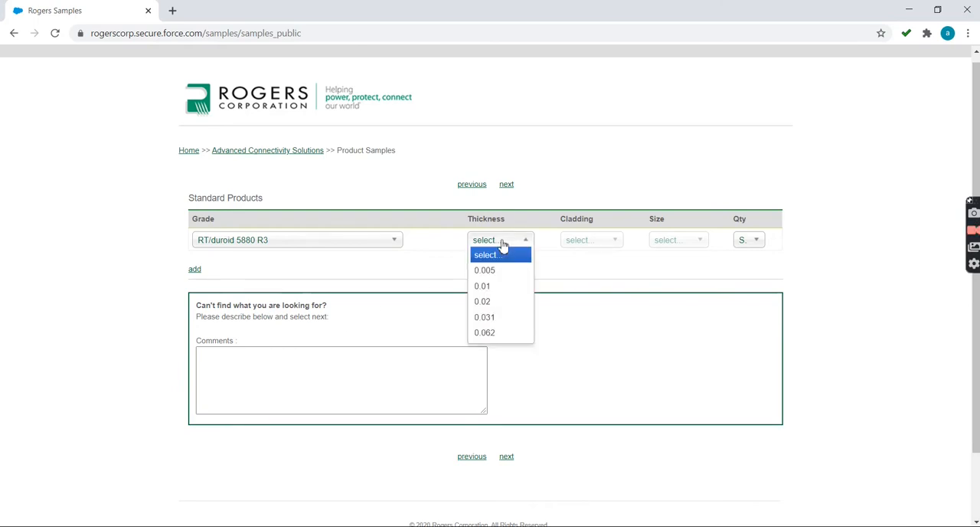
mouse_move(500, 332)
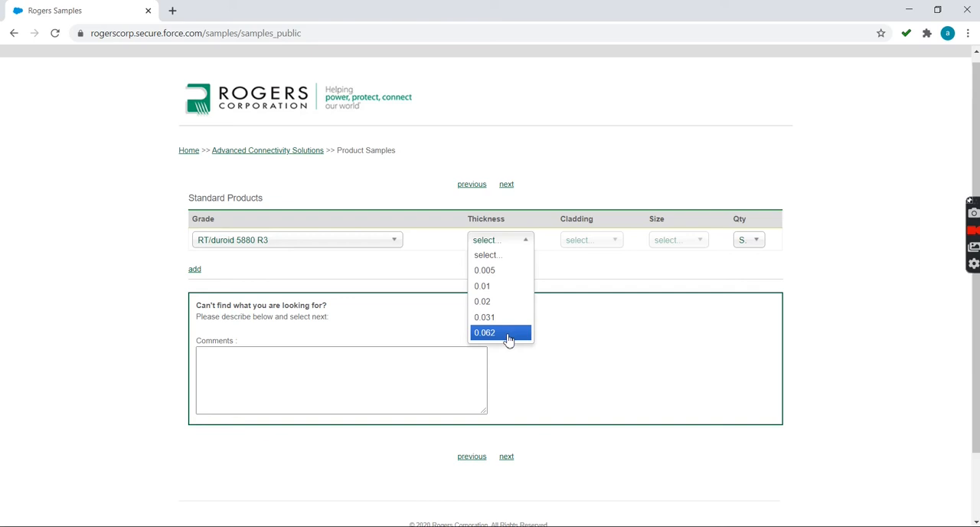
- Set thickness 0.062 and cladding H1/H1 for the sample row
left_click(484, 331)
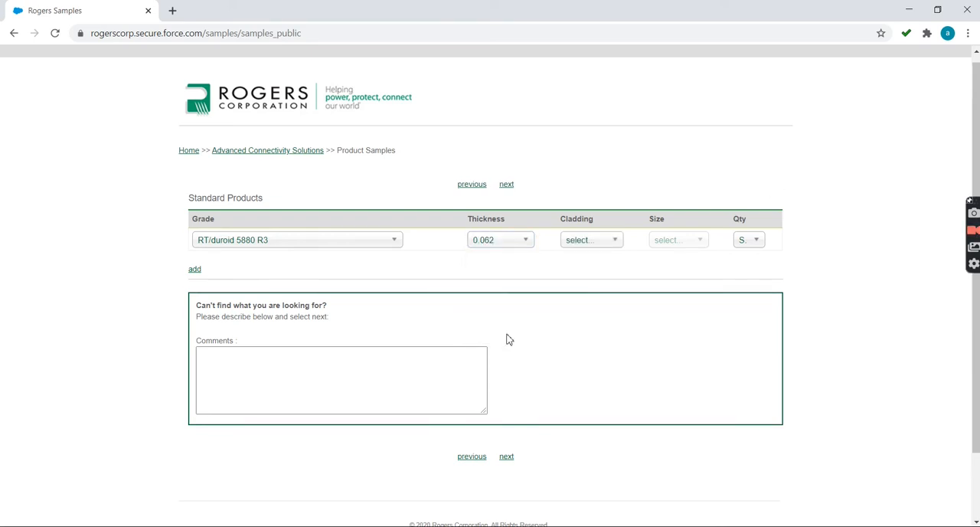
left_click(589, 239)
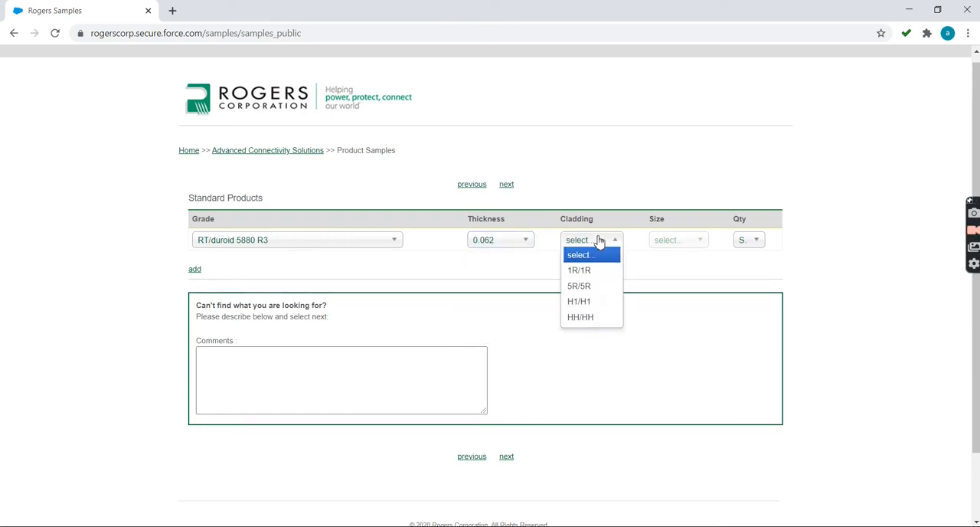
mouse_move(579, 270)
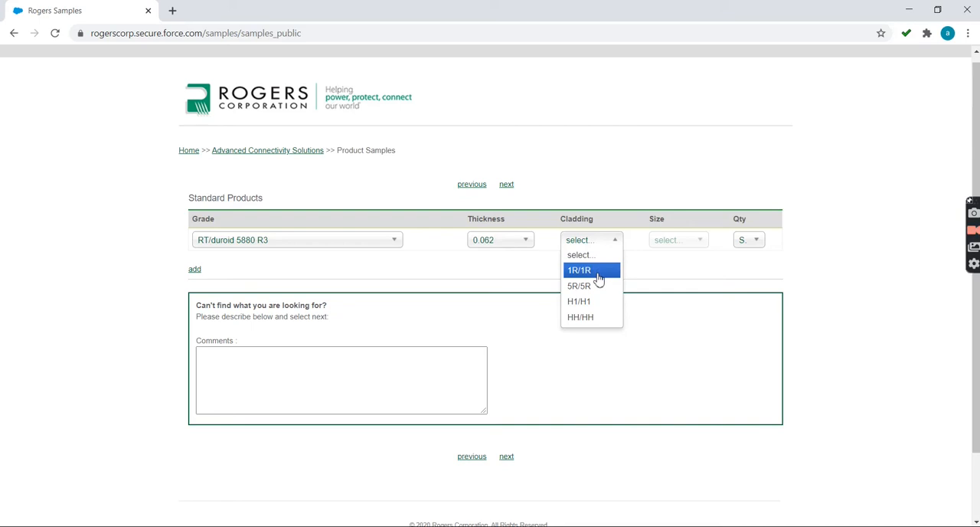
mouse_move(579, 285)
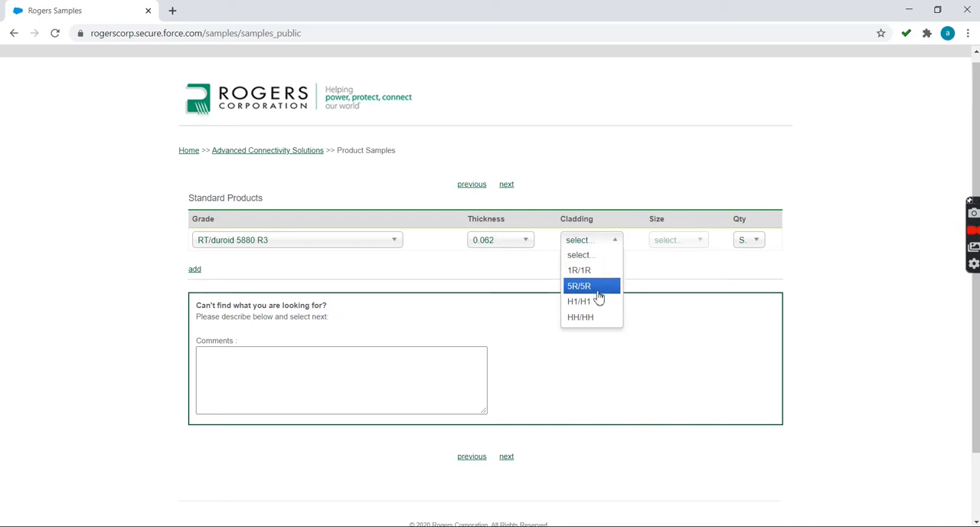
mouse_move(595, 300)
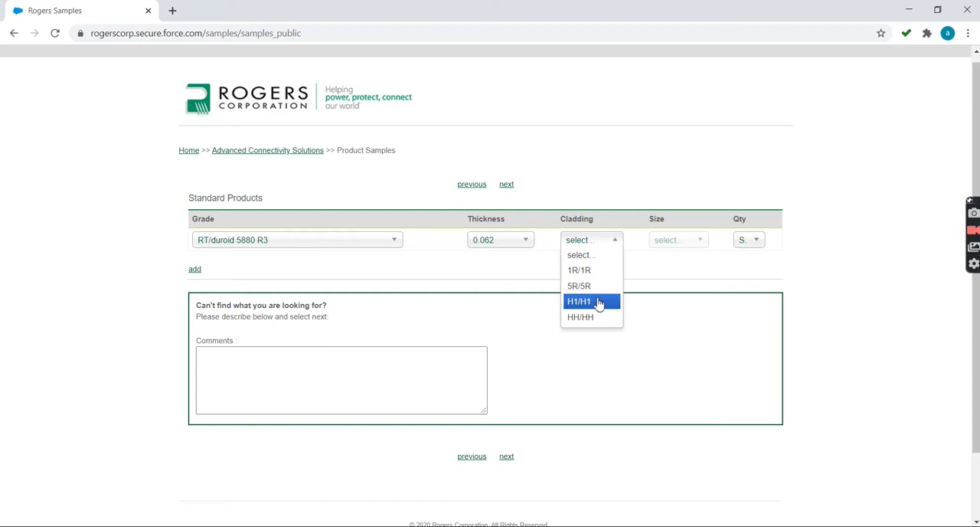
left_click(579, 300)
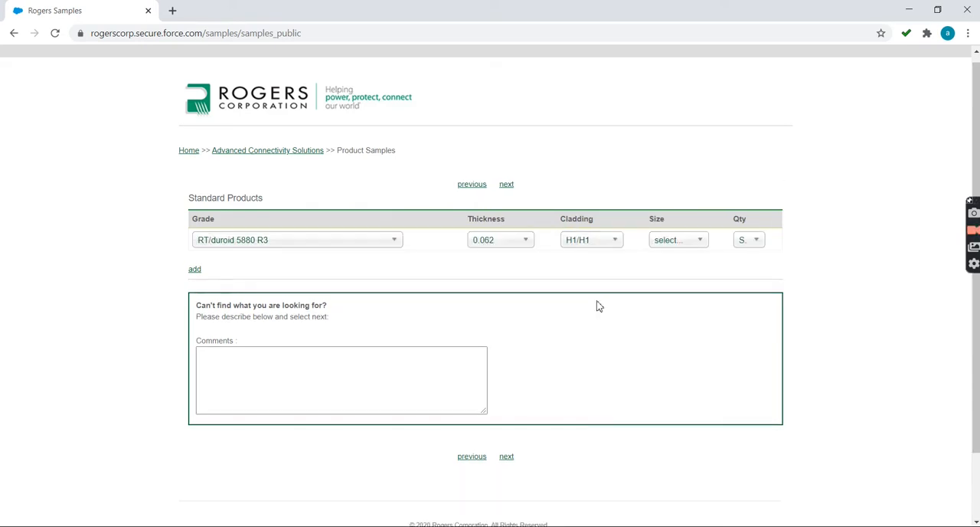
mouse_move(677, 239)
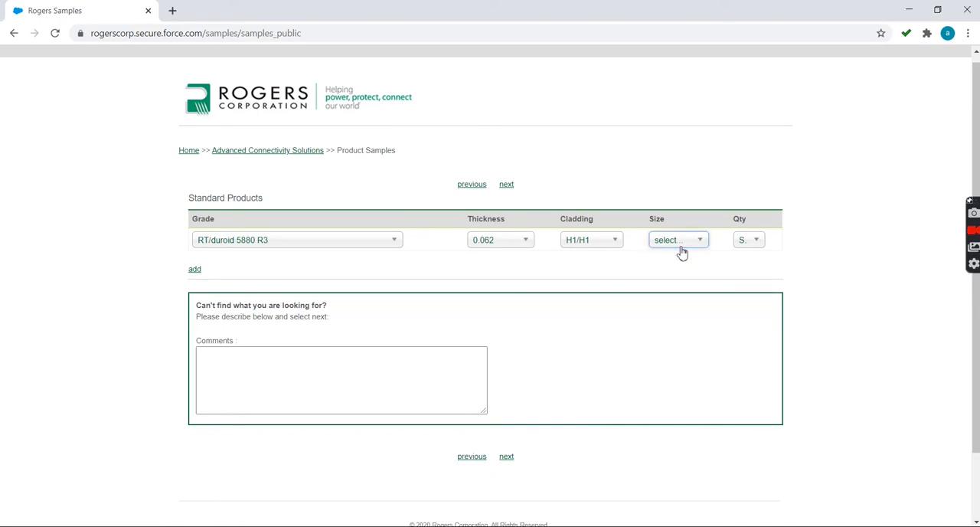
- Set size 9x12 and quantity 2, then proceed to the next order step
left_click(677, 239)
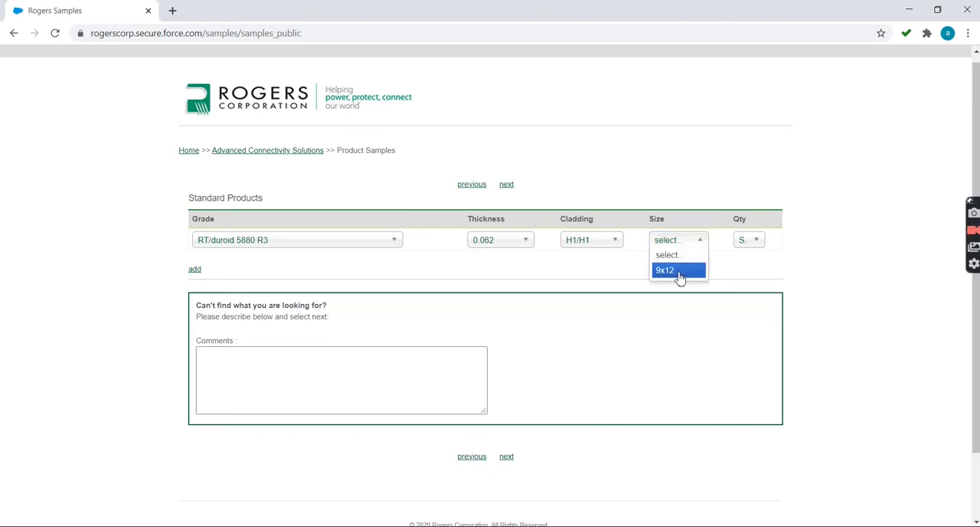
left_click(665, 270)
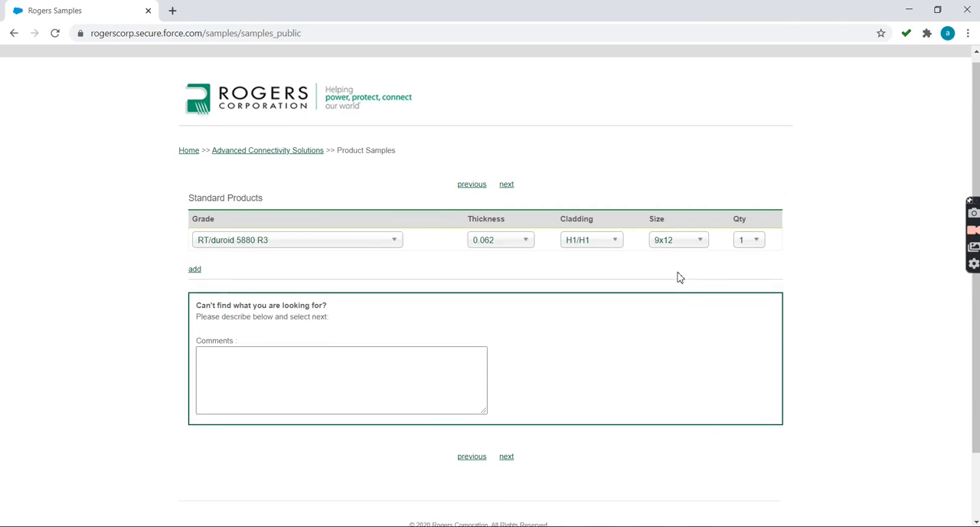
left_click(748, 239)
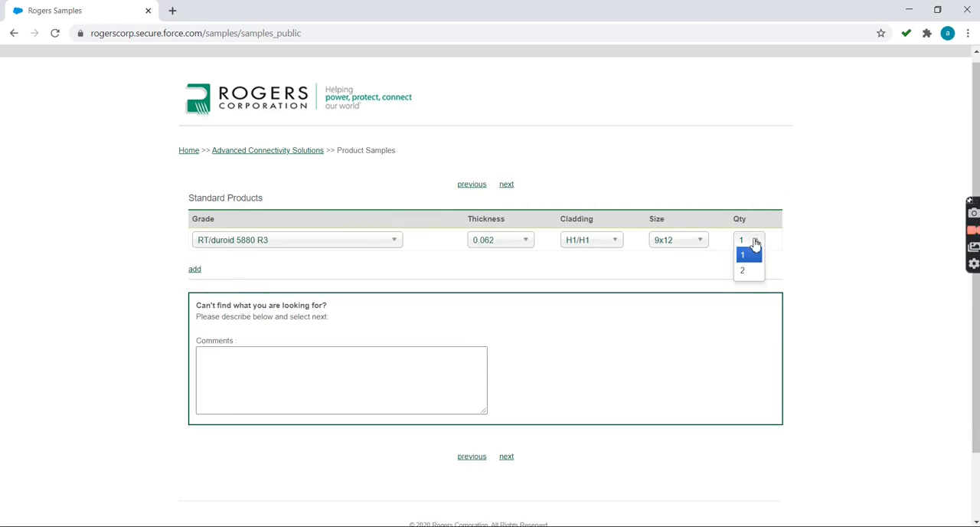
left_click(741, 270)
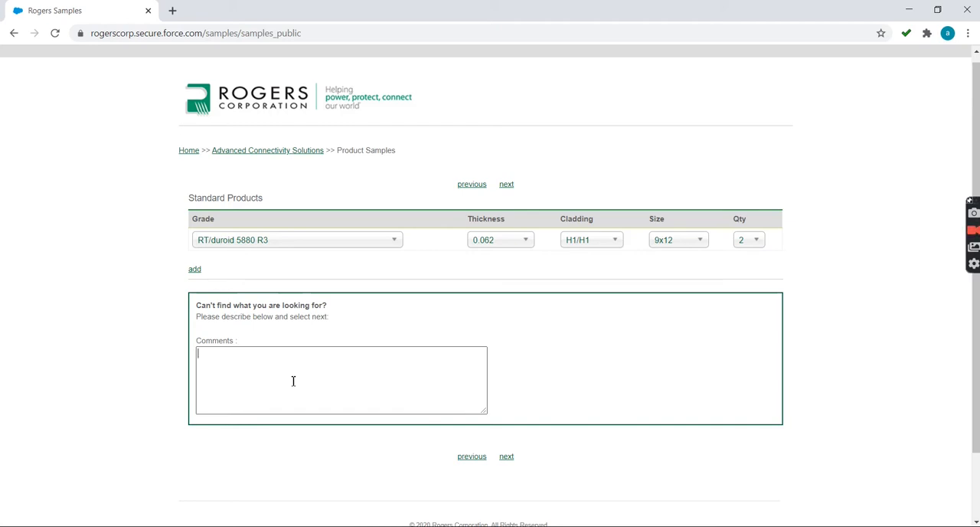
mouse_move(461, 443)
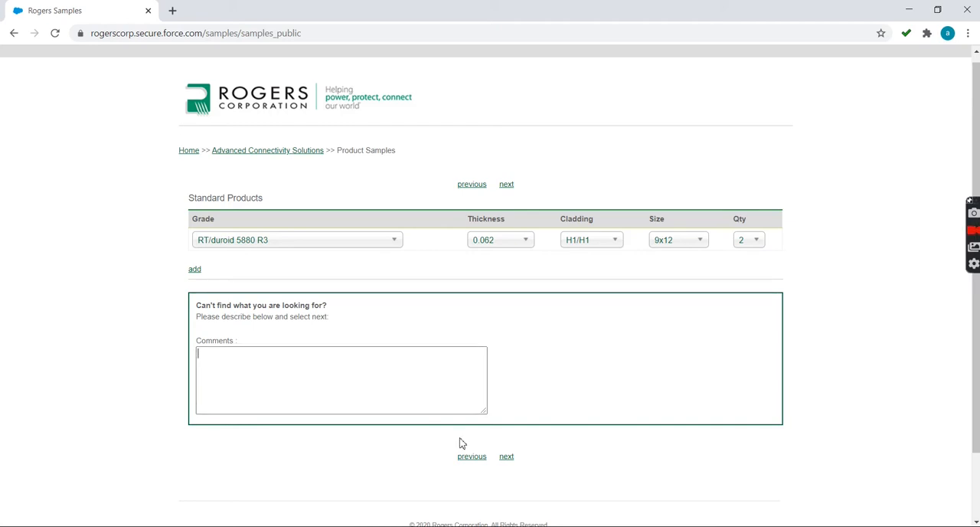
left_click(505, 457)
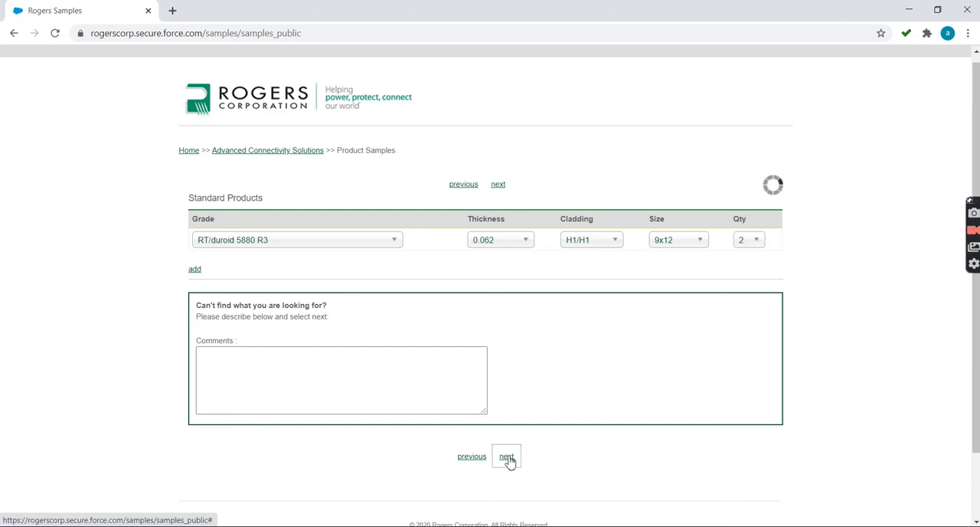
- Advance to the Order Confirmation page and review the Standard Products row
left_click(505, 456)
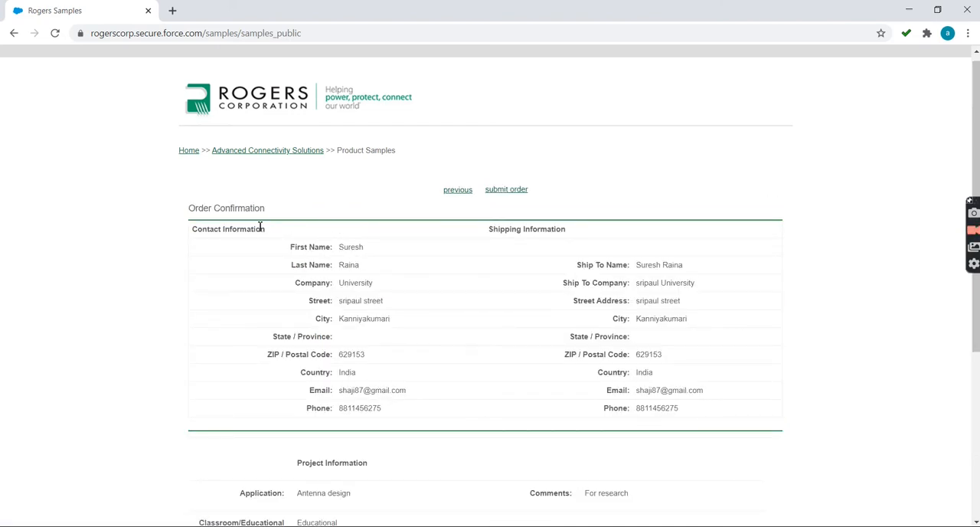
mouse_move(906, 134)
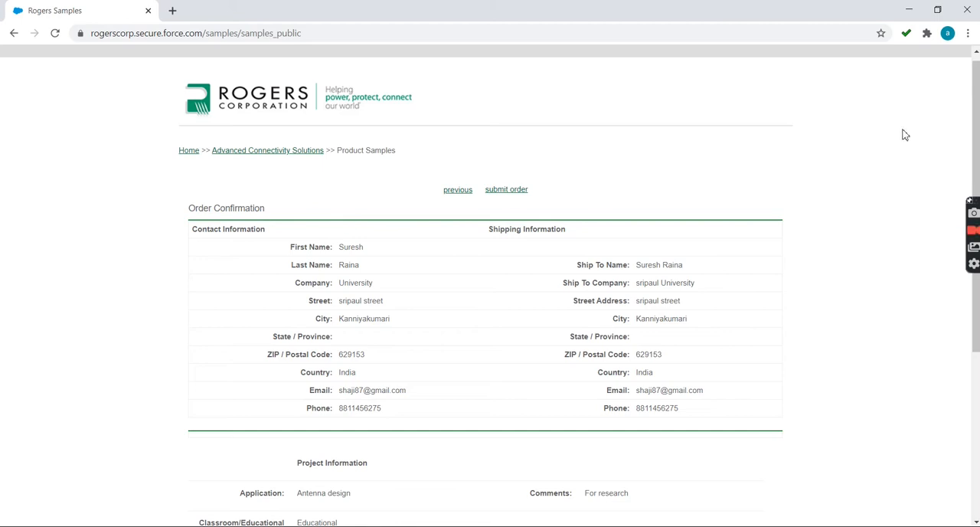
scroll("down", 3)
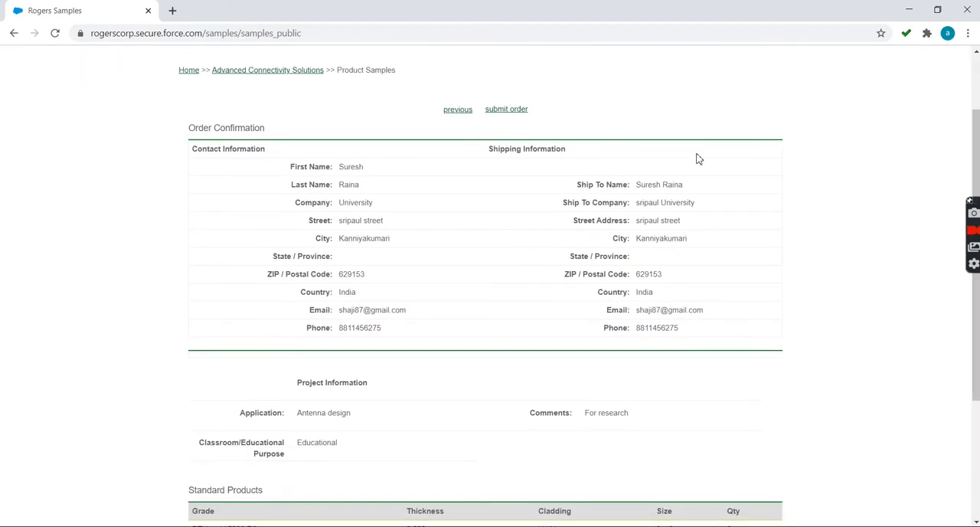
mouse_move(324, 182)
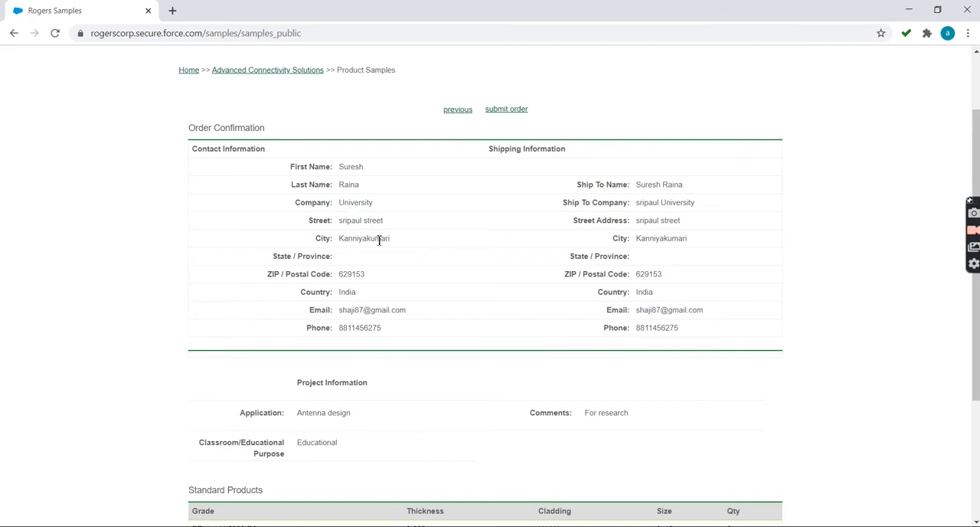
mouse_move(469, 389)
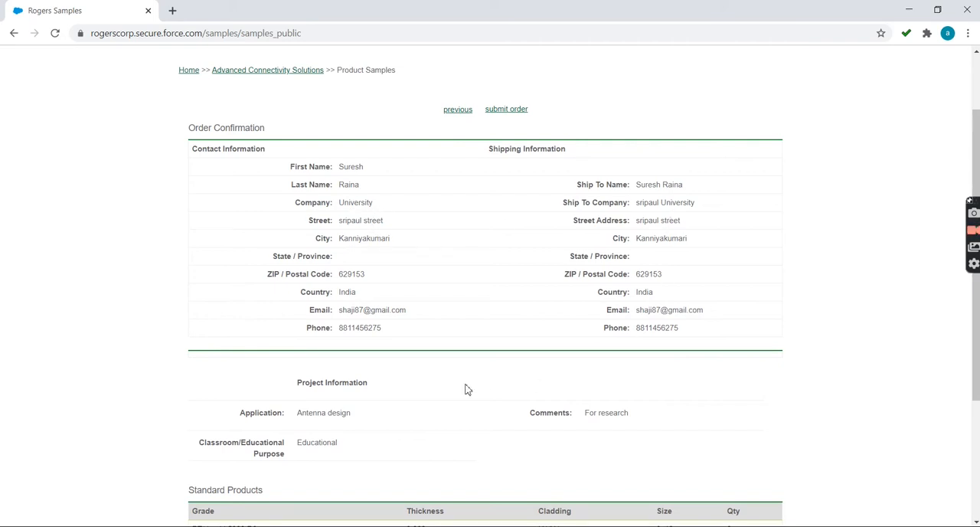
scroll("down", 3)
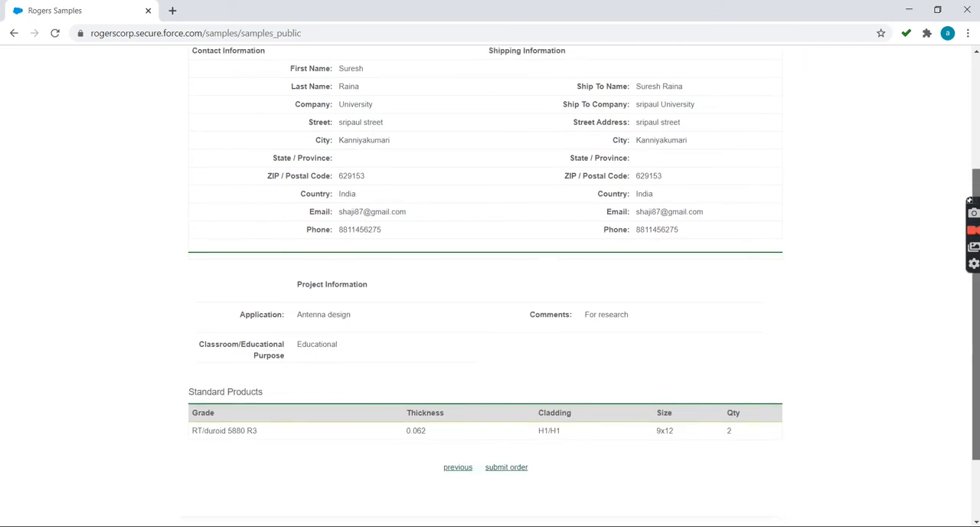
scroll("down", 3)
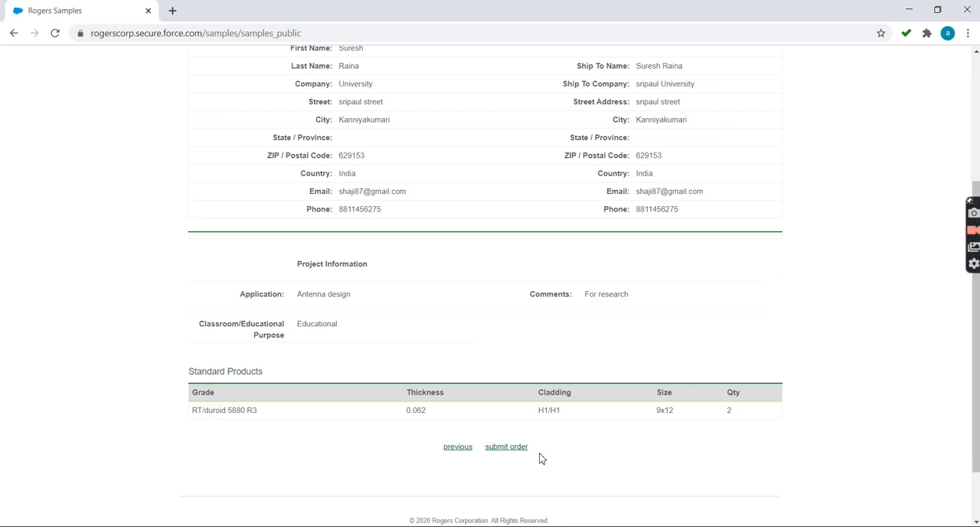
mouse_move(477, 460)
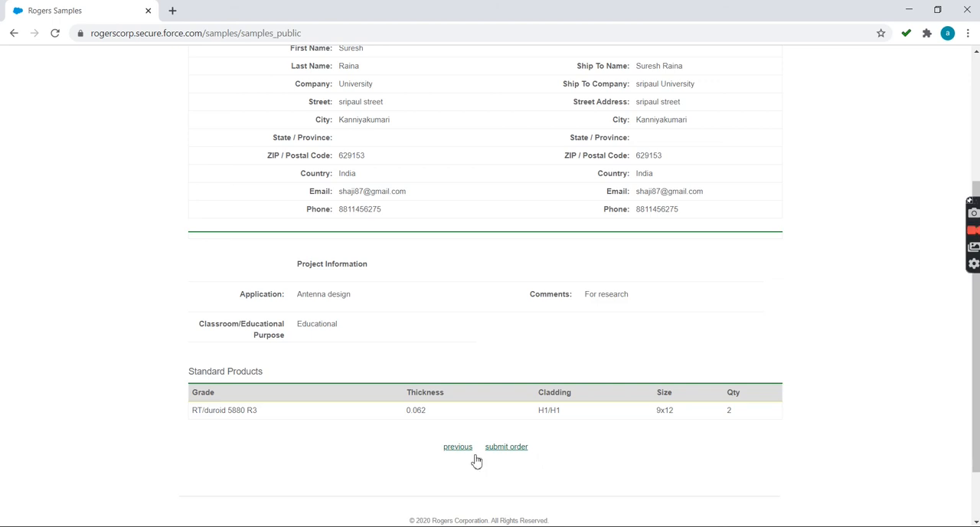